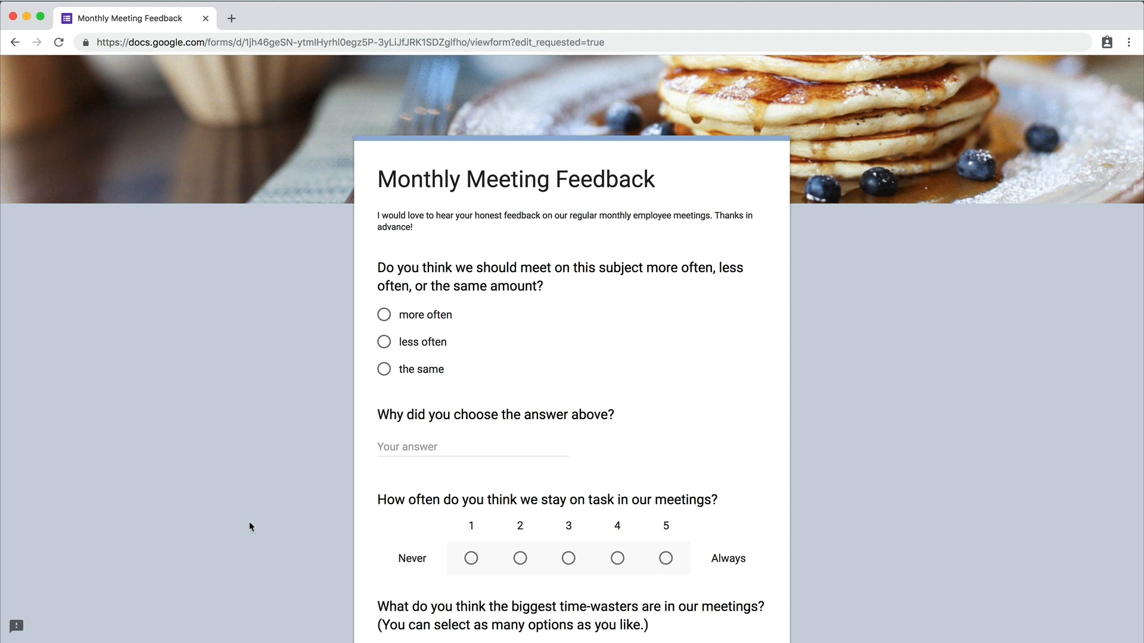
# - Load forms.google.com and create a new blank form
pyautogui.scroll(-3)
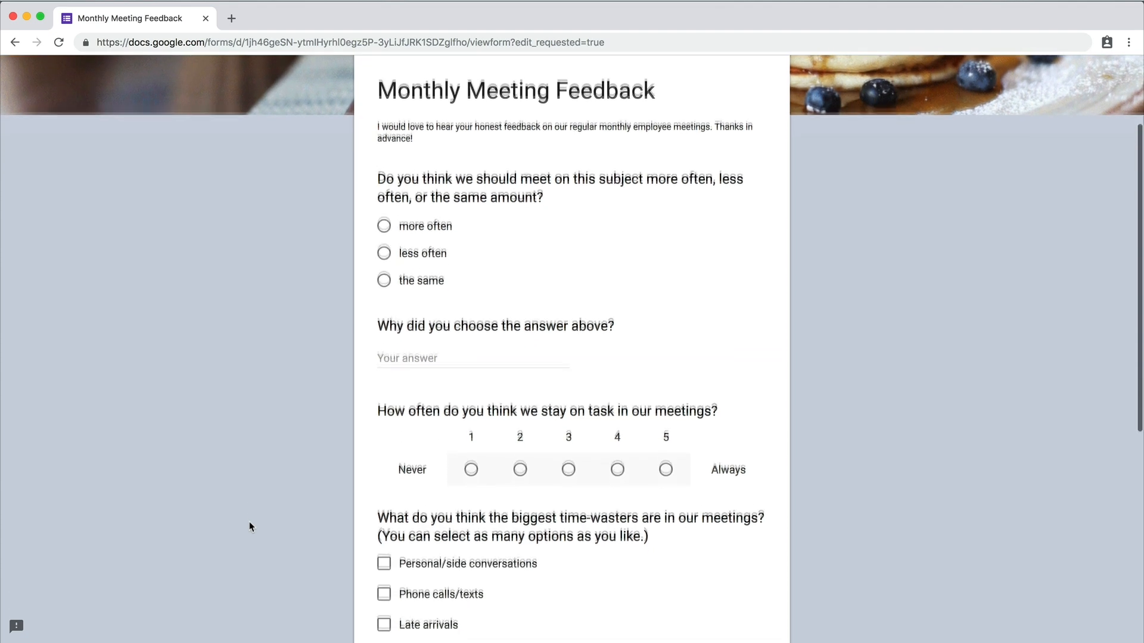
pyautogui.scroll(-3)
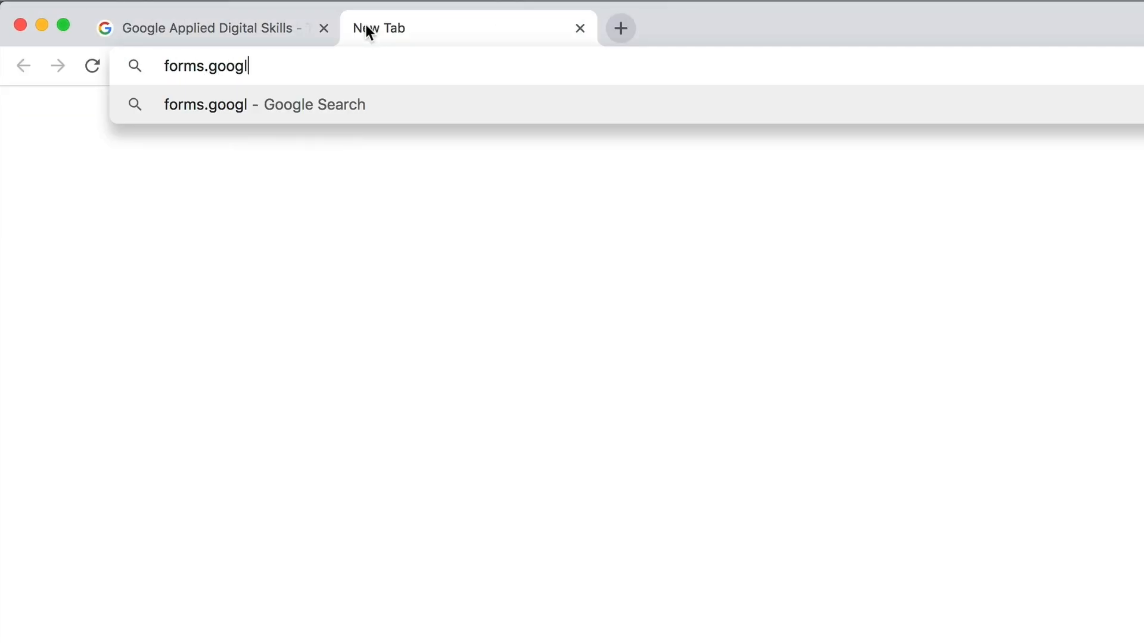
pyautogui.press('Enter')
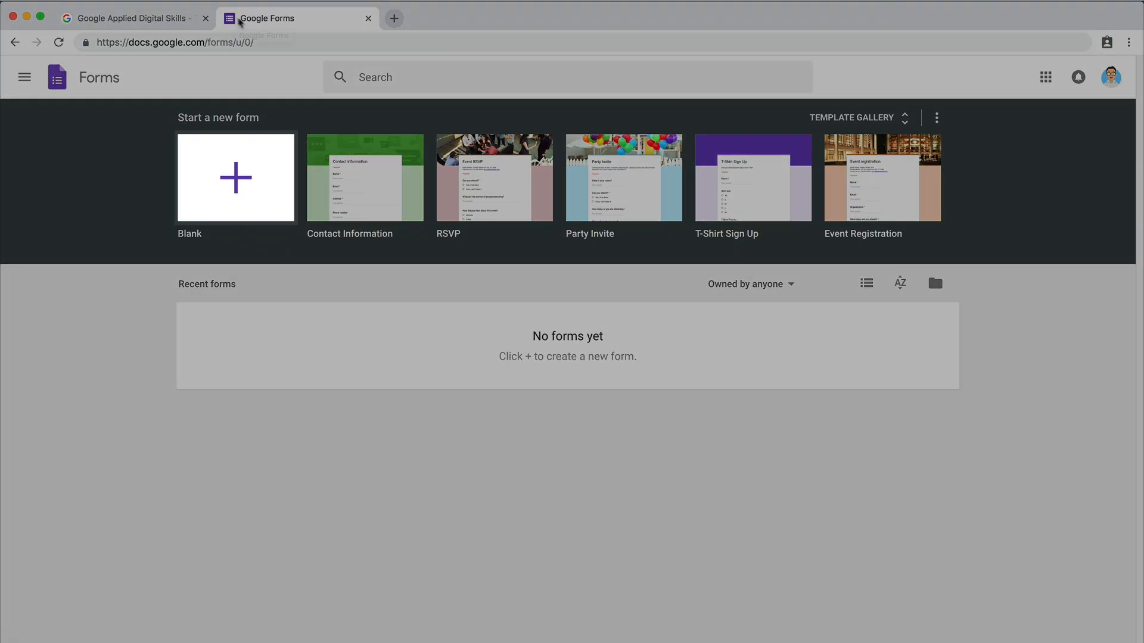
pyautogui.click(236, 177)
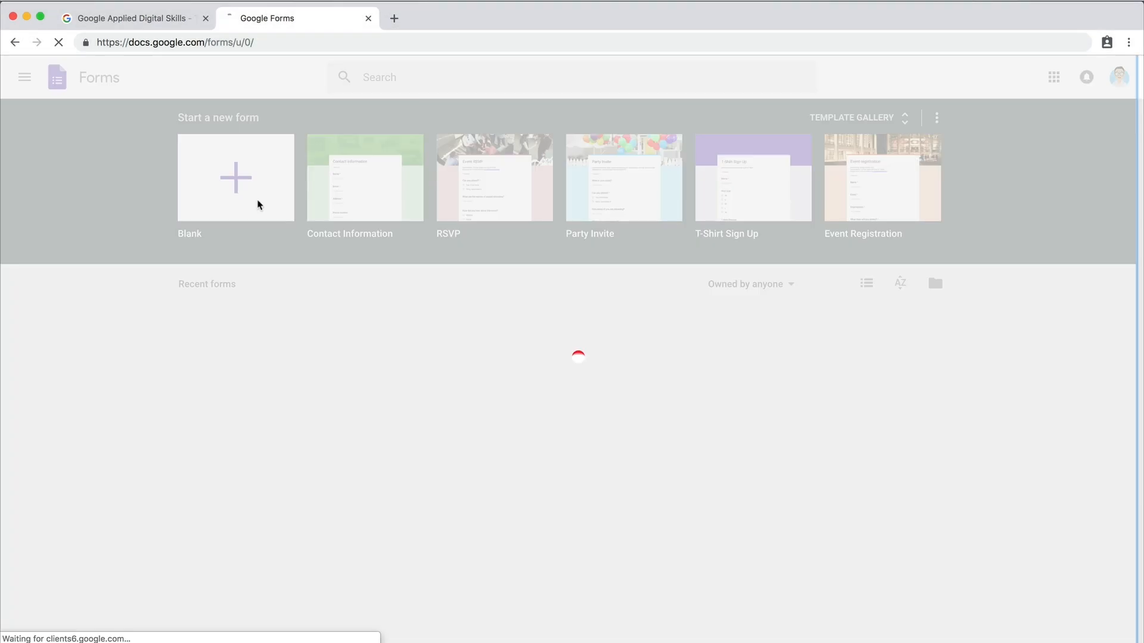
pyautogui.click(236, 177)
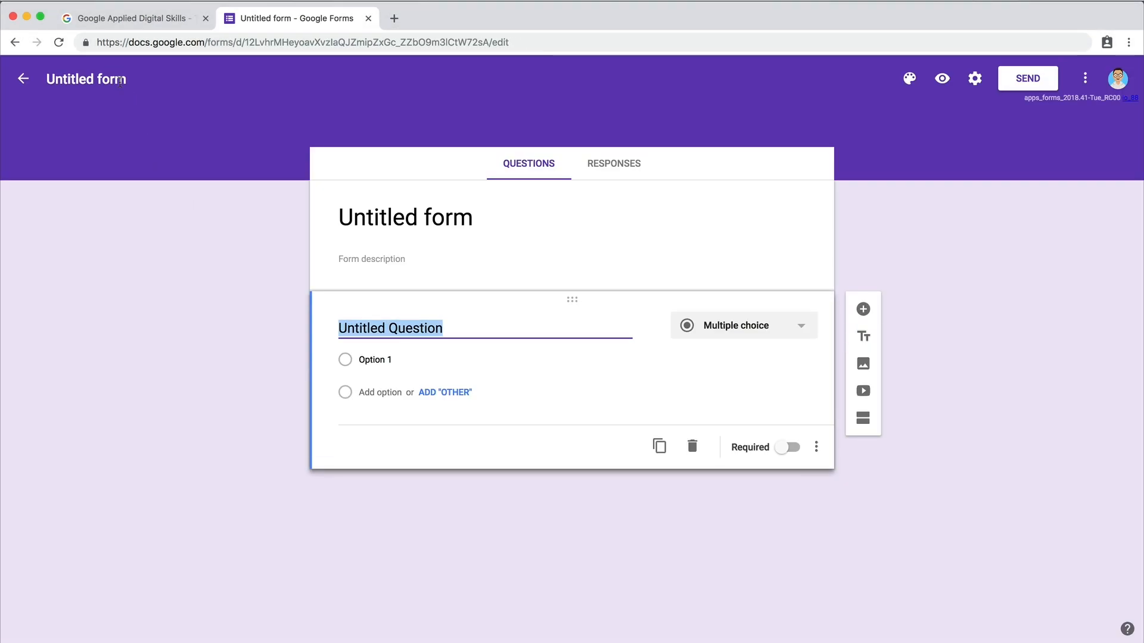
# - Title the form 'Monthly Meeting Feedback' and add a description ending 'Thanks in advance!'
pyautogui.write('Monthly Meeting Feedback')
pyautogui.click(578, 259)
pyautogui.write('I would love to hear your honest feedback on our regular monthly employee meeti')
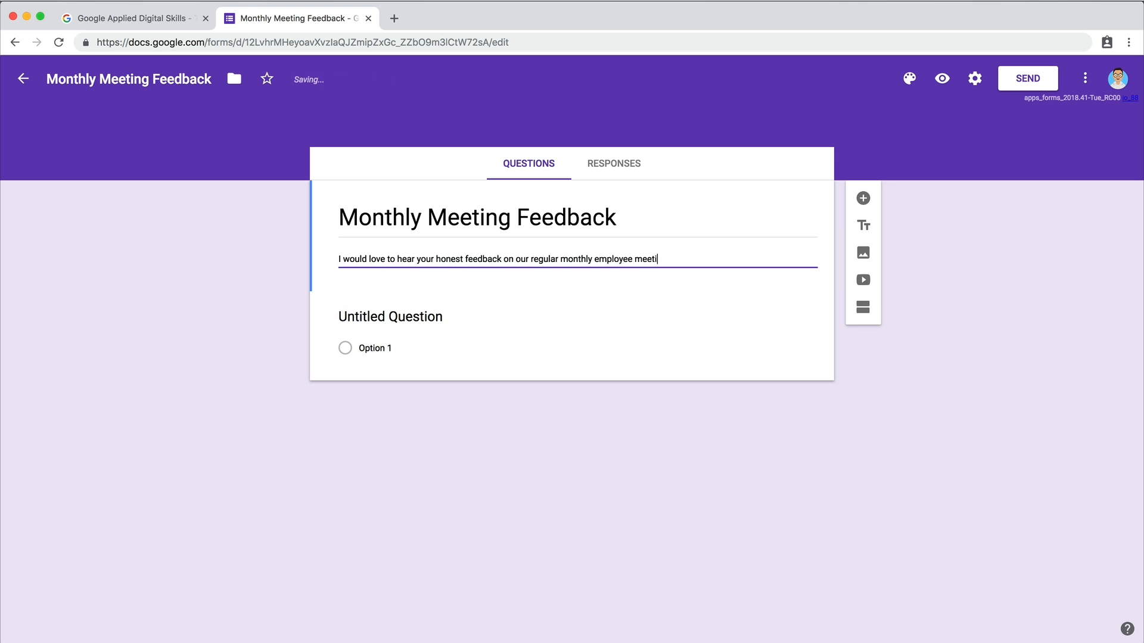
pyautogui.write('ngs. Thanks in advance!')
pyautogui.click(485, 317)
pyautogui.write('Do y')
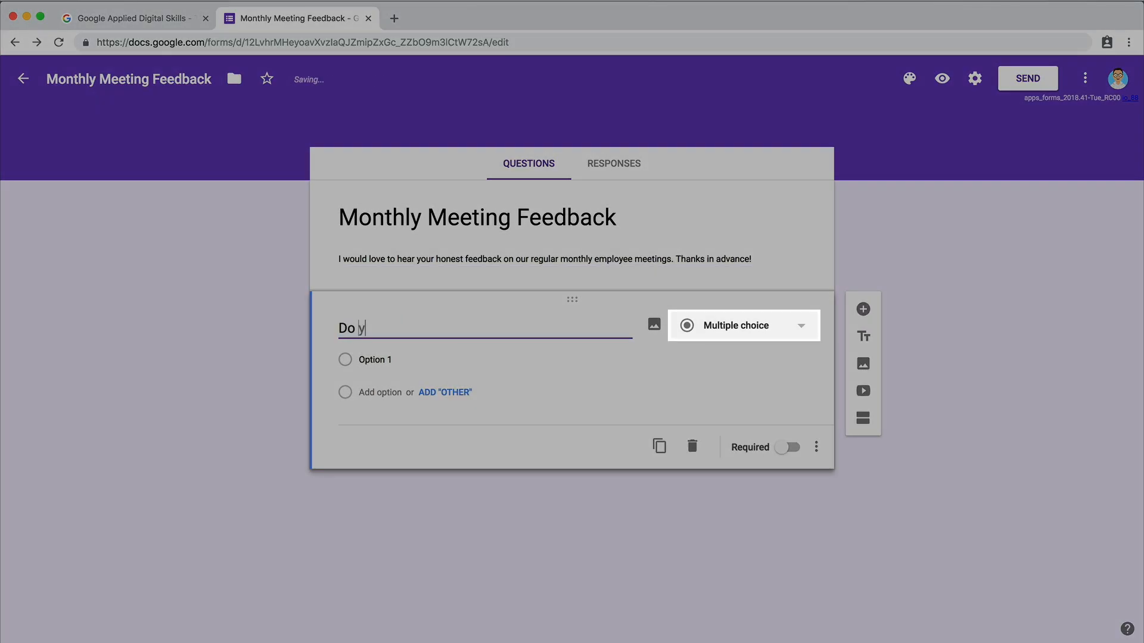
# - Ask how often to meet on this subject, with options more often, less often, same amount
pyautogui.write('ou think we should meet on this subject')
pyautogui.click(554, 360)
pyautogui.write('more often')
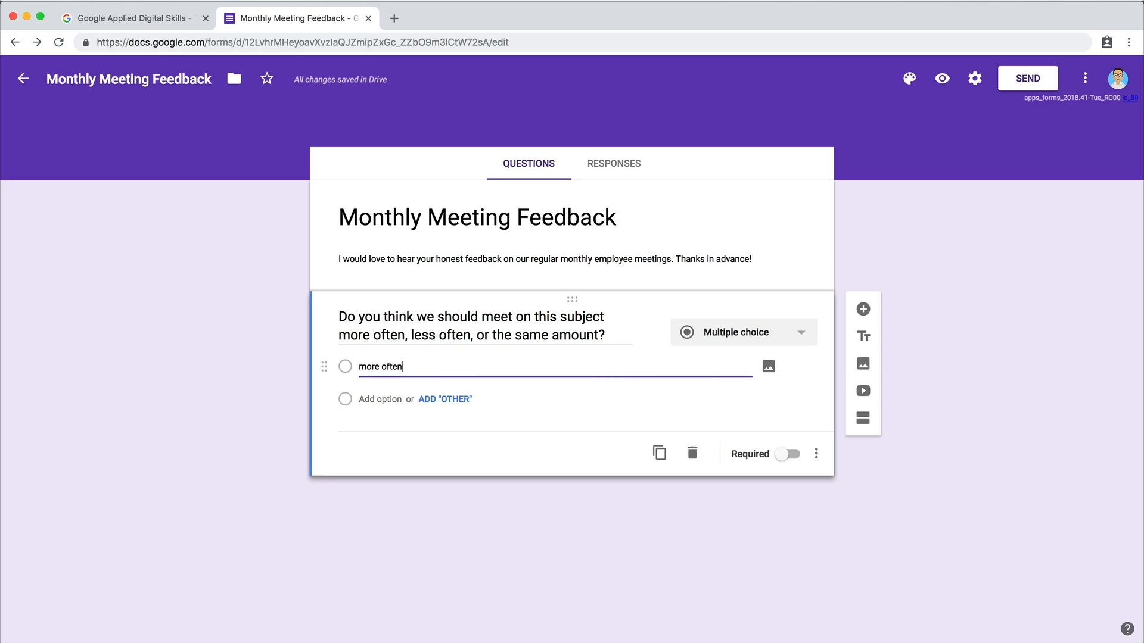
pyautogui.write('same amount')
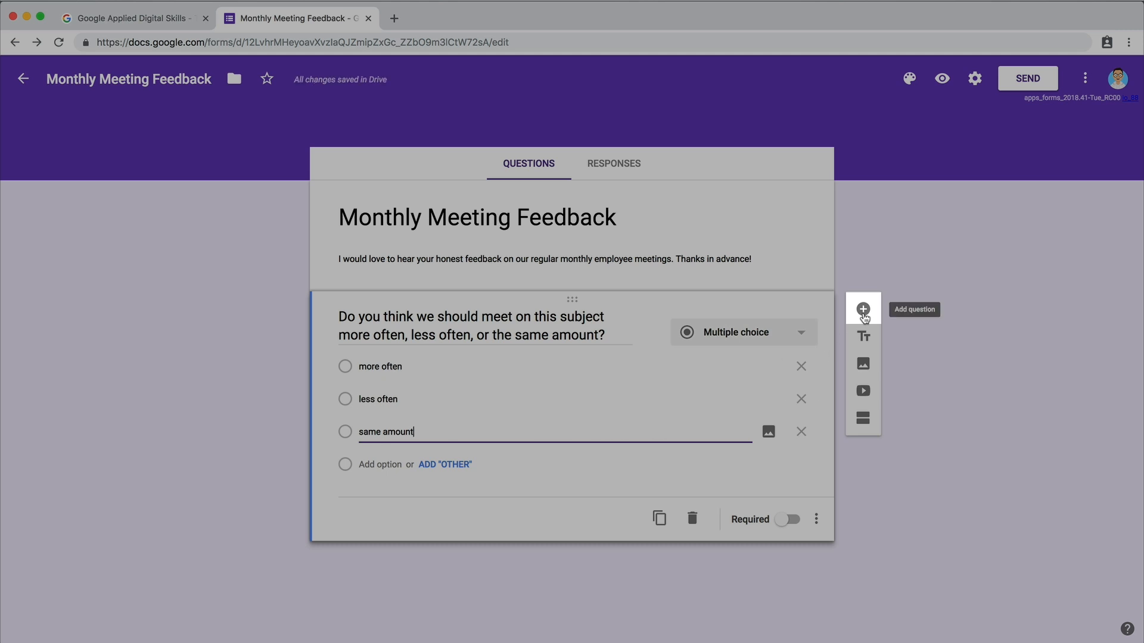
# - Add a short-answer question 'Why did you choose the answer above?'
pyautogui.click(862, 309)
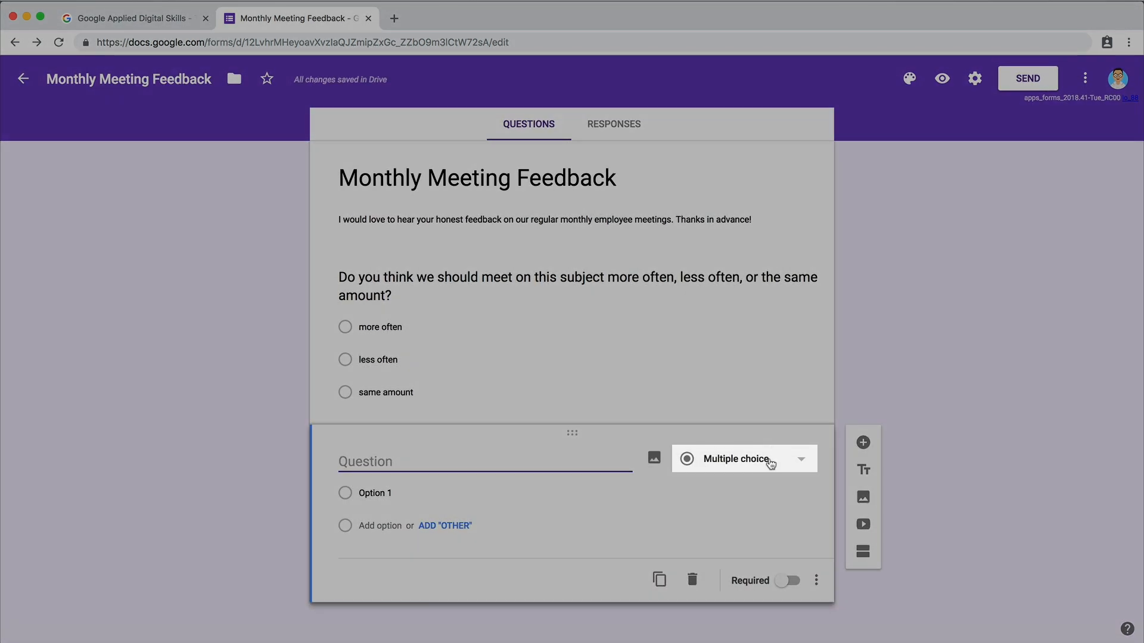
pyautogui.click(743, 459)
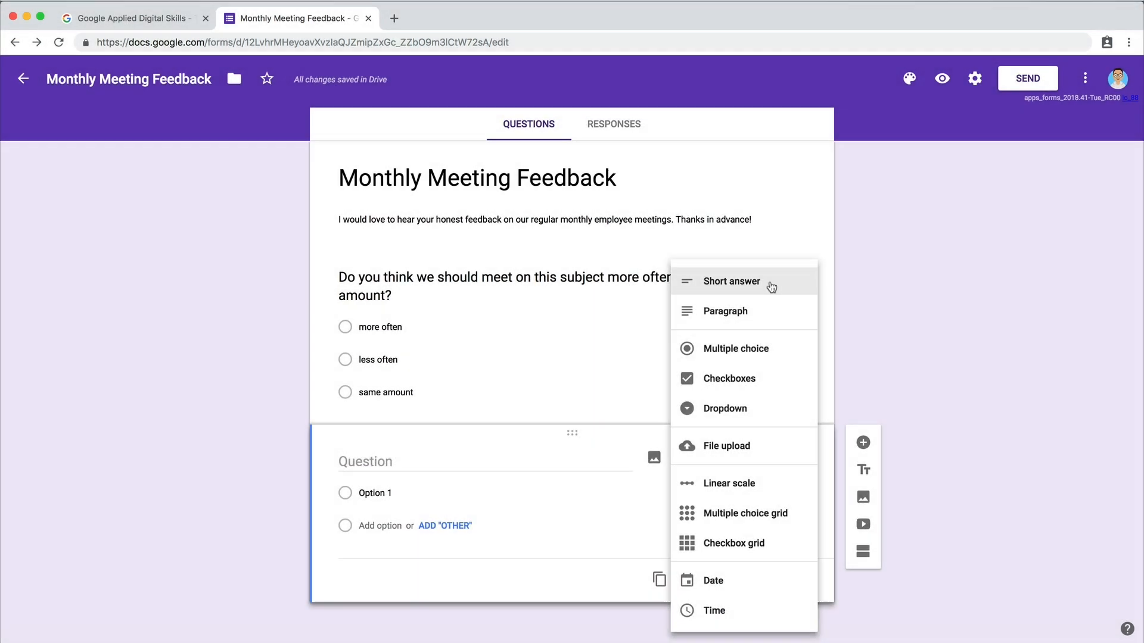
pyautogui.click(731, 281)
pyautogui.write('Why did you choose the an')
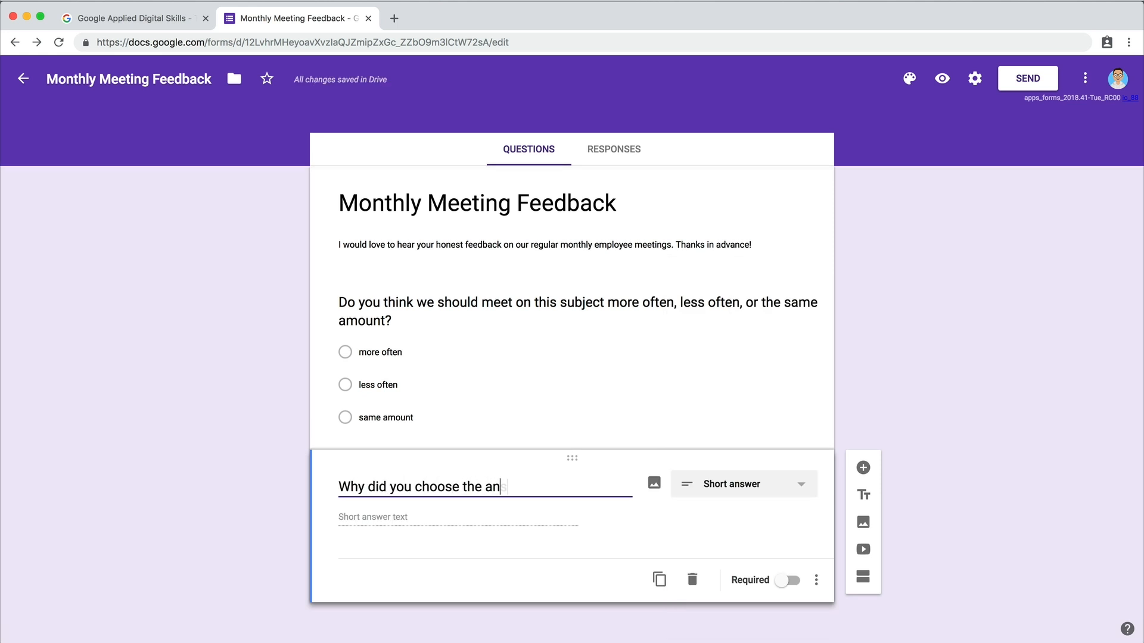
pyautogui.write('swer above?')
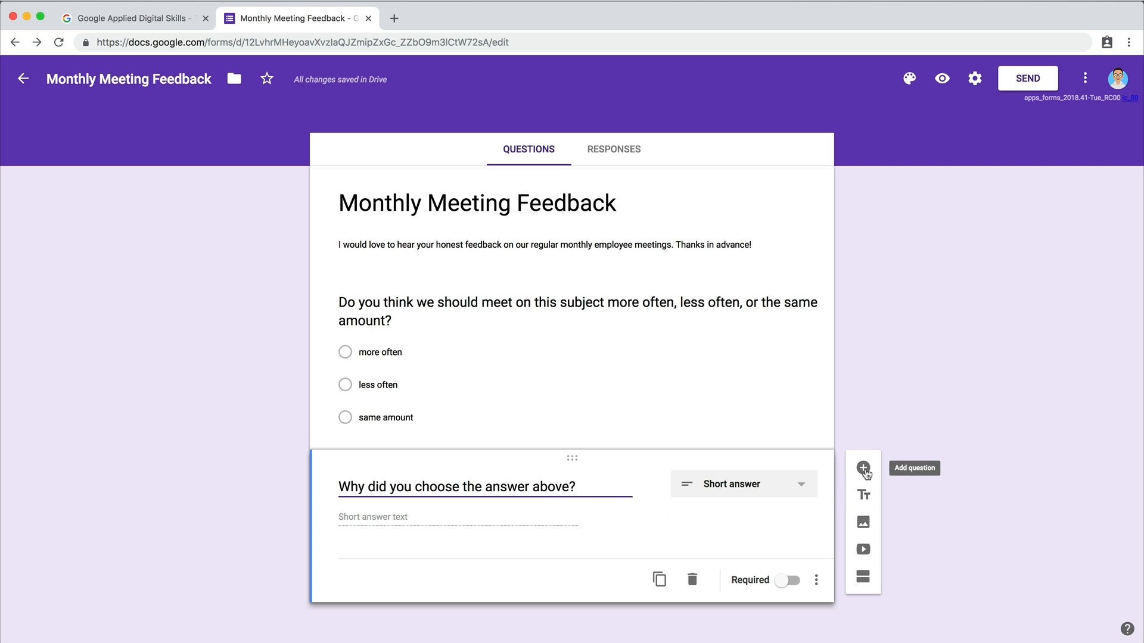
# - Add a 1–5 linear scale 'How often do you think we stay on task?' from Never to Always
pyautogui.click(862, 468)
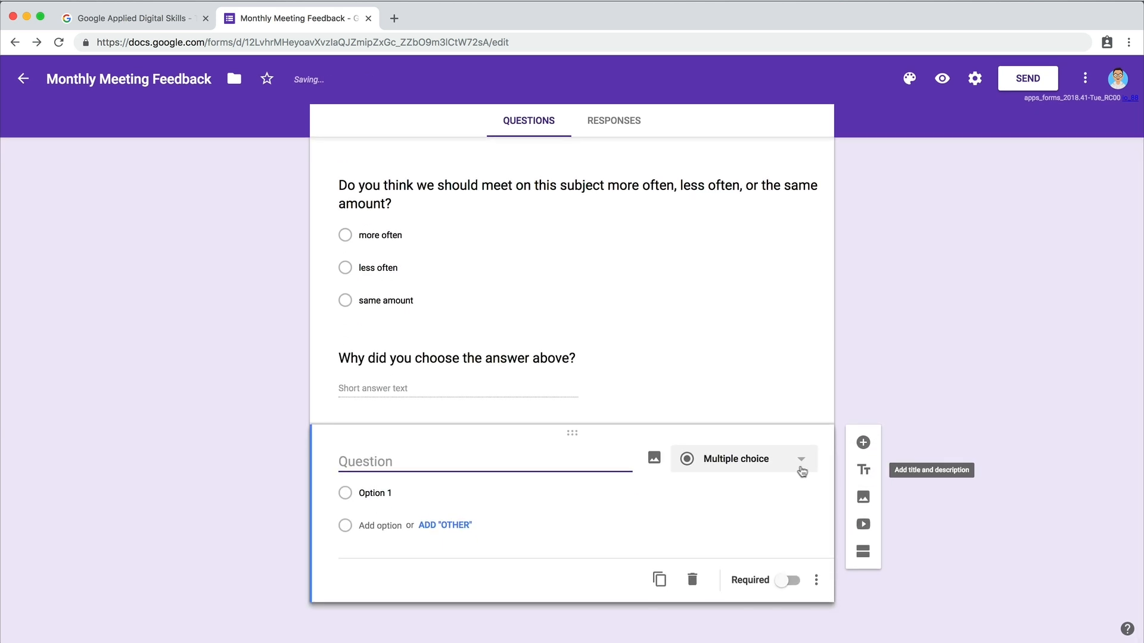
pyautogui.click(741, 459)
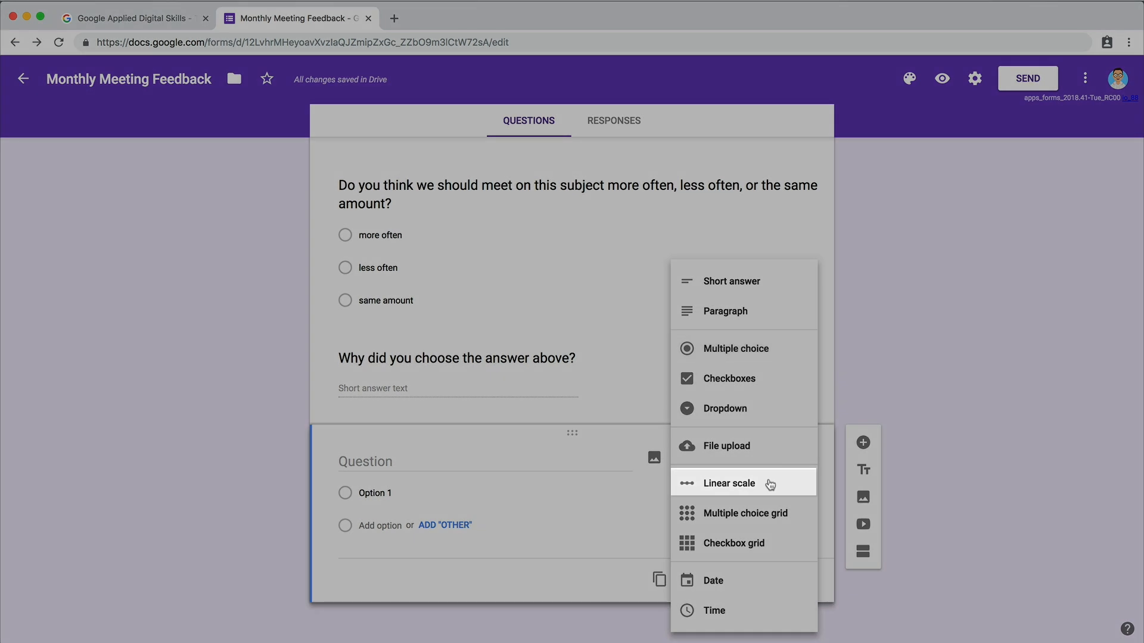
pyautogui.click(729, 484)
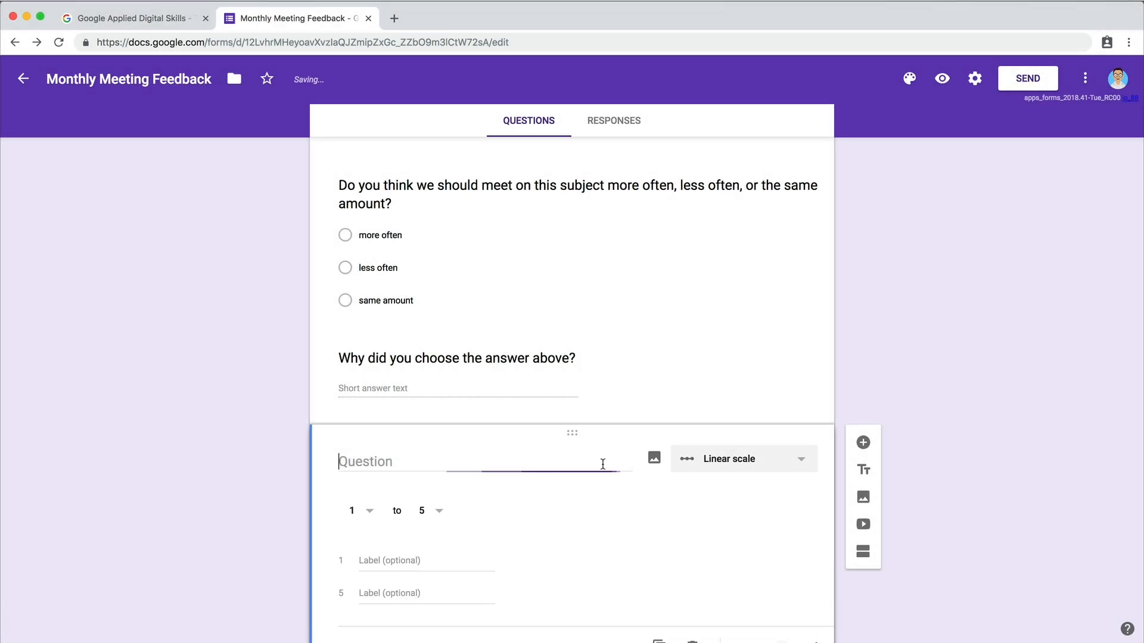
pyautogui.write('How often do you')
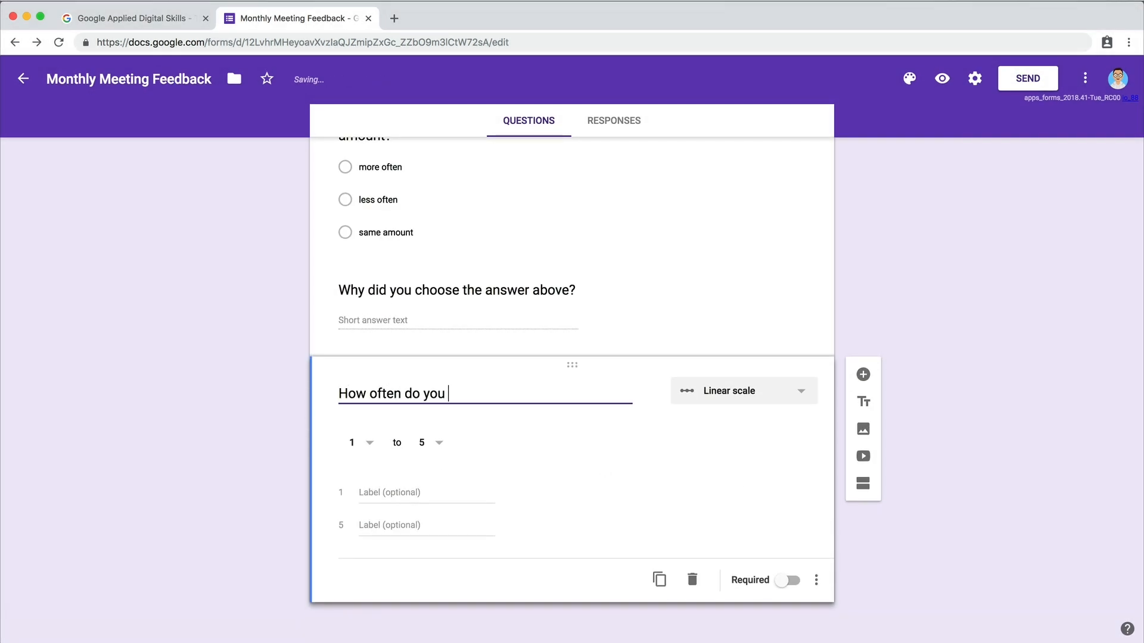
pyautogui.write('think we stay on task in our meetings?')
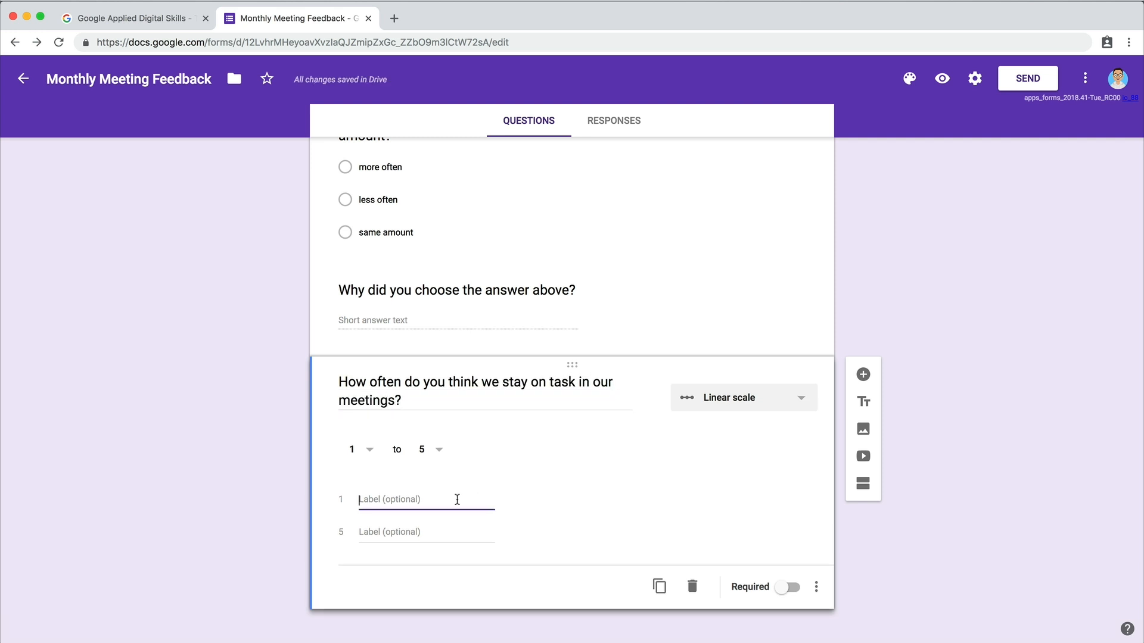
pyautogui.write('Always')
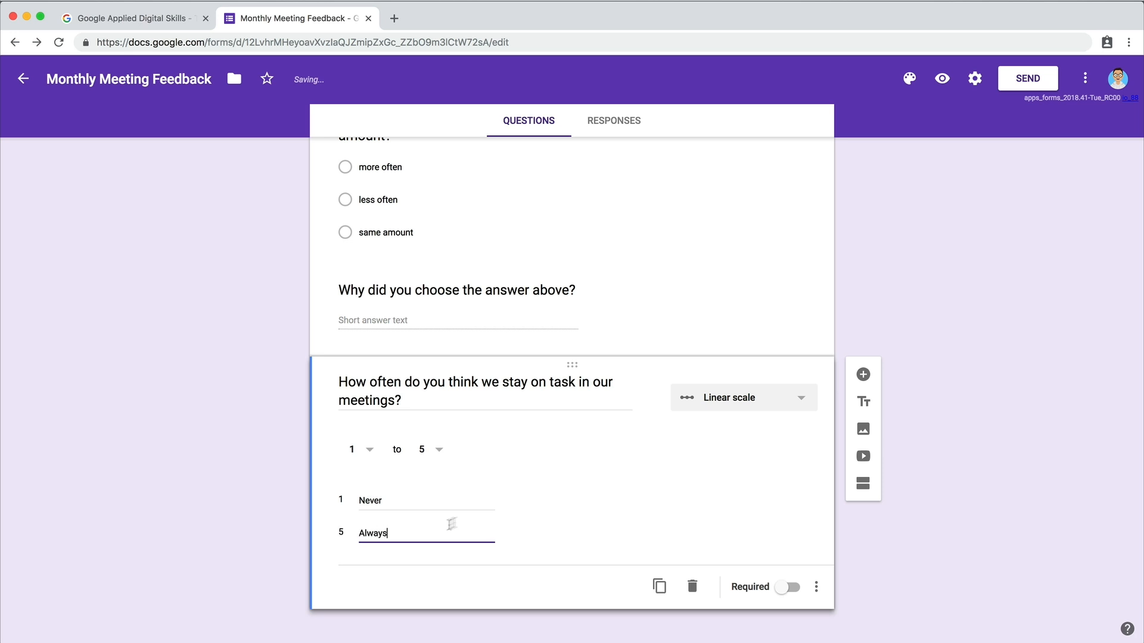
# - Add a checkbox question on the biggest meeting time-wasters and list its answer options
pyautogui.click(862, 441)
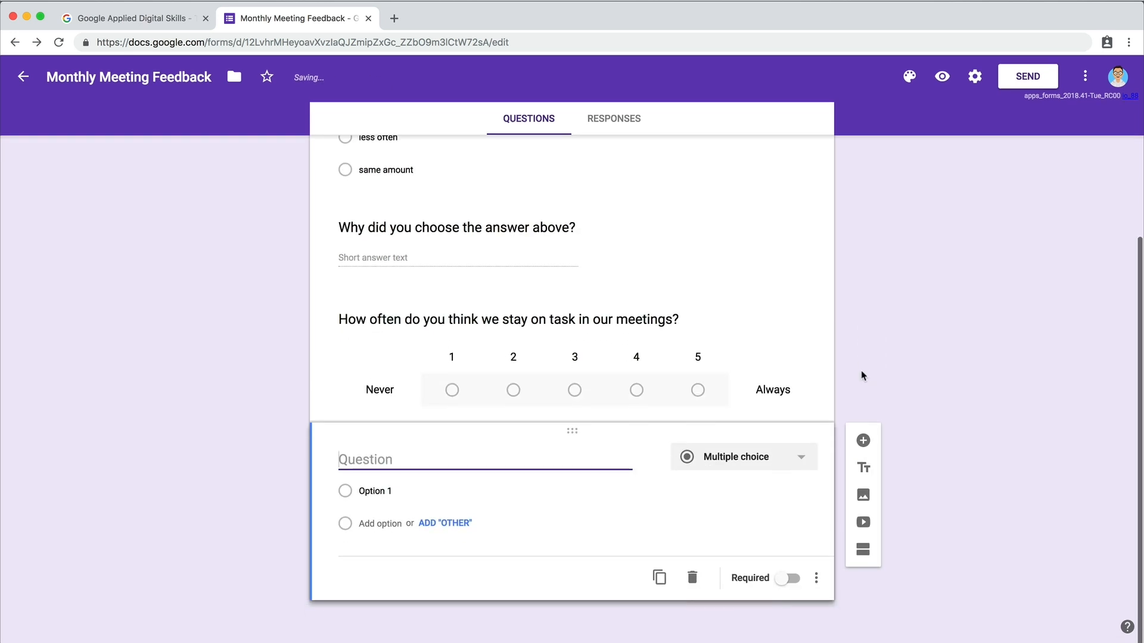
pyautogui.click(741, 457)
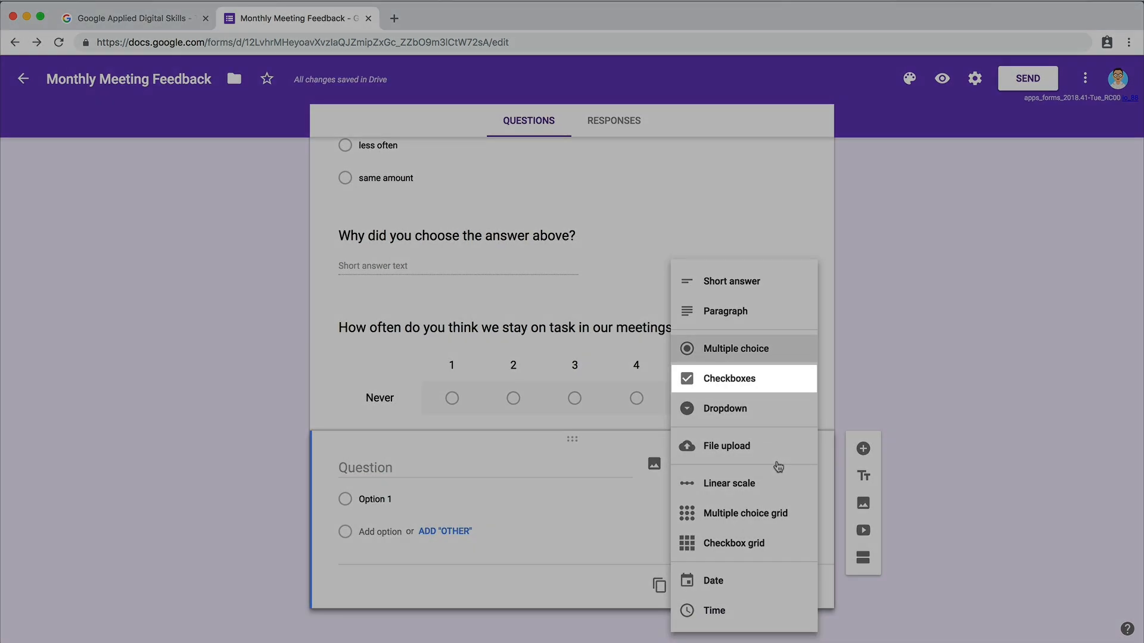
pyautogui.click(727, 378)
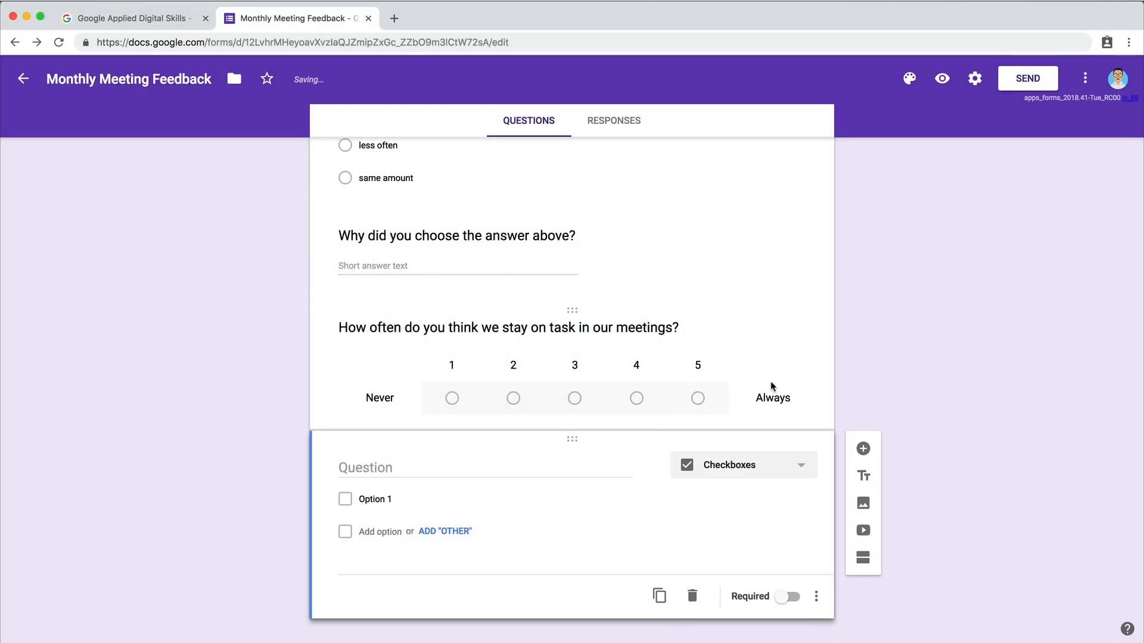
pyautogui.write('What')
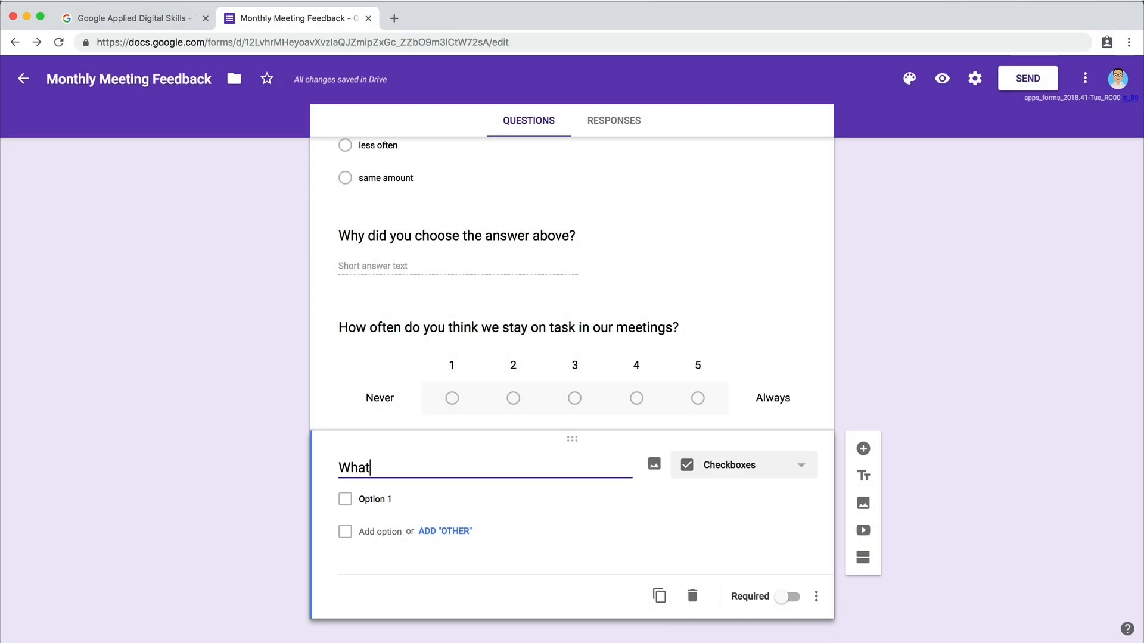
pyautogui.write('do you think the biggest time-wasters')
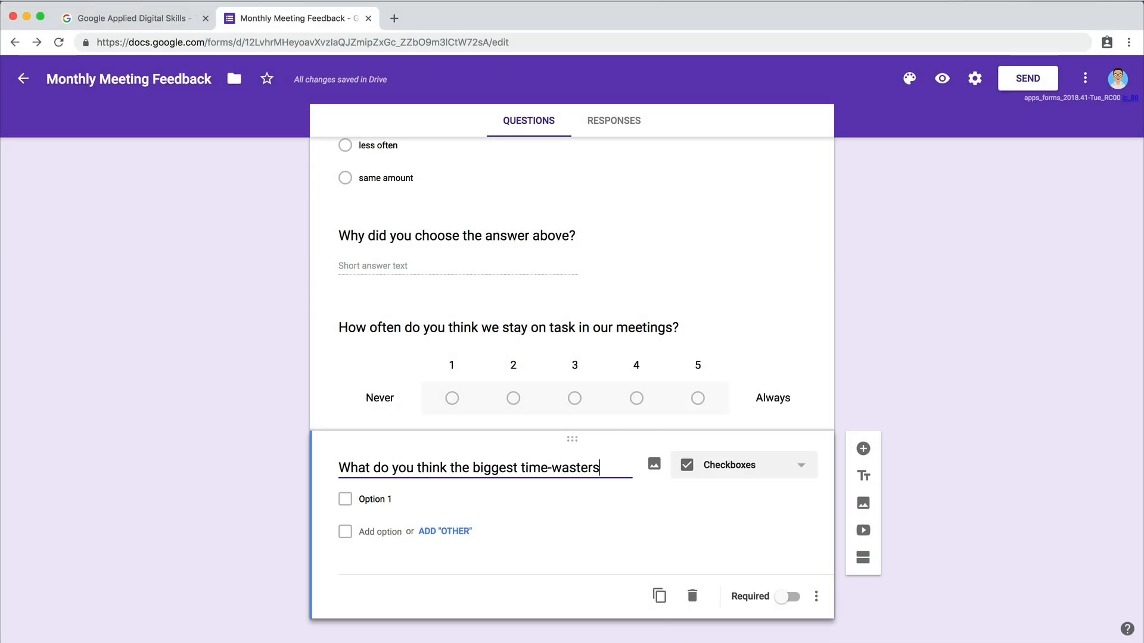
pyautogui.write('Personal/s')
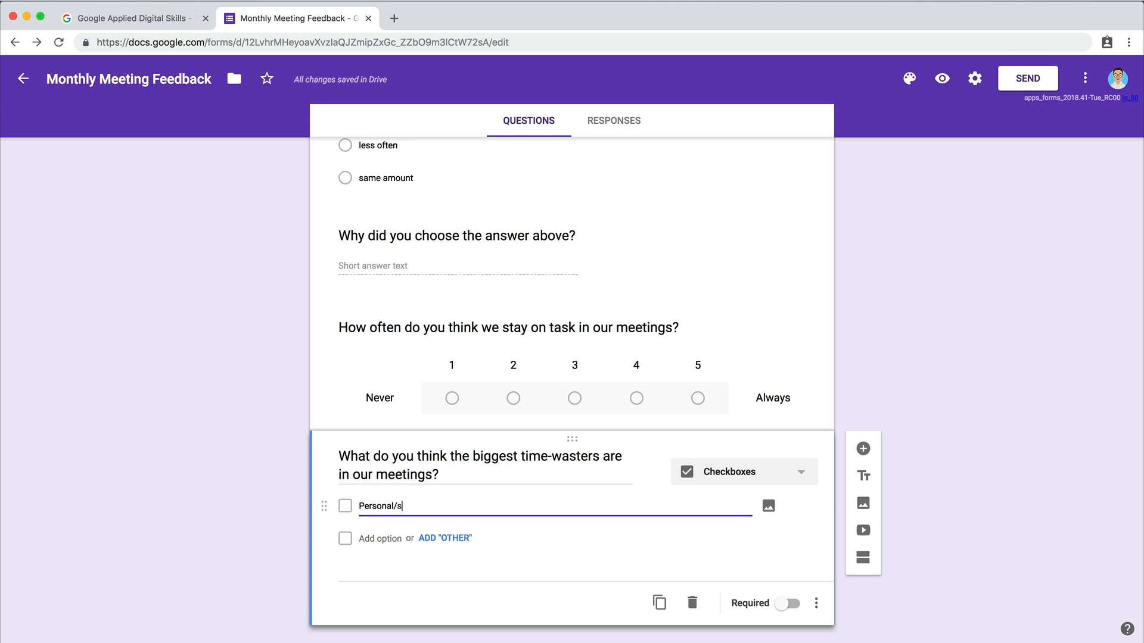
pyautogui.press('enter')
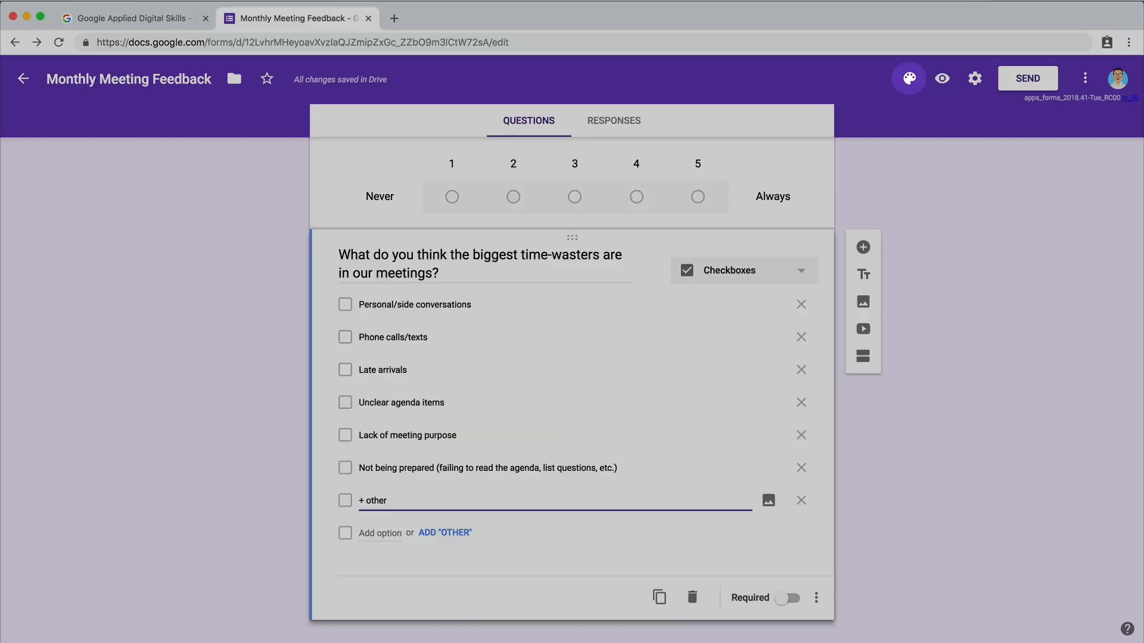
pyautogui.moveTo(908, 78)
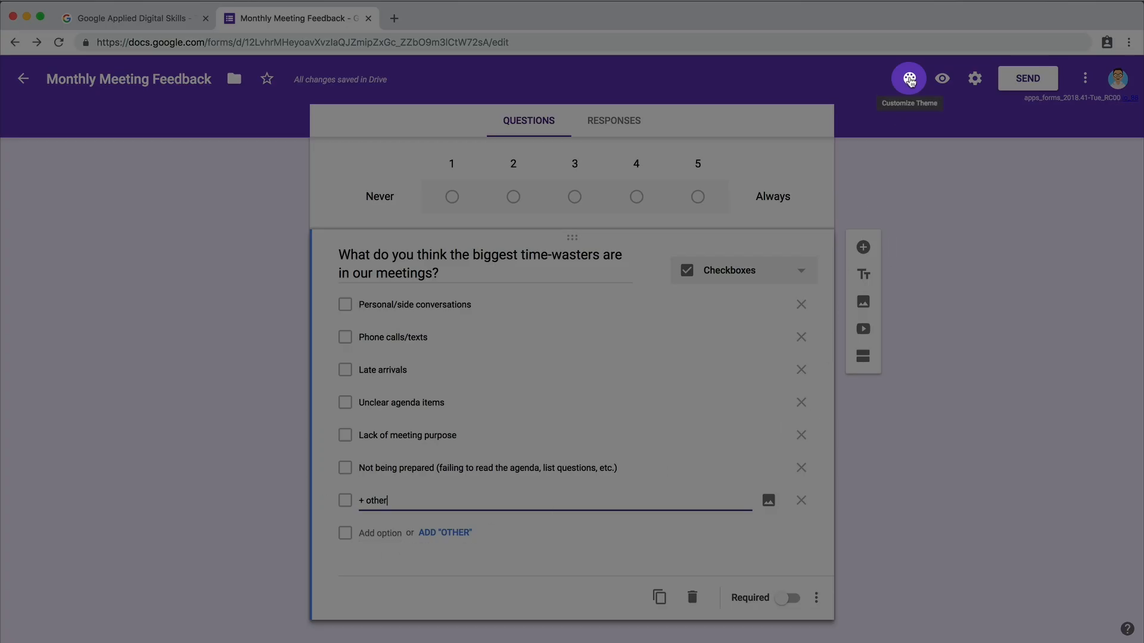
# - Set the form header to the pancake stack photo from Food and dining
pyautogui.click(908, 78)
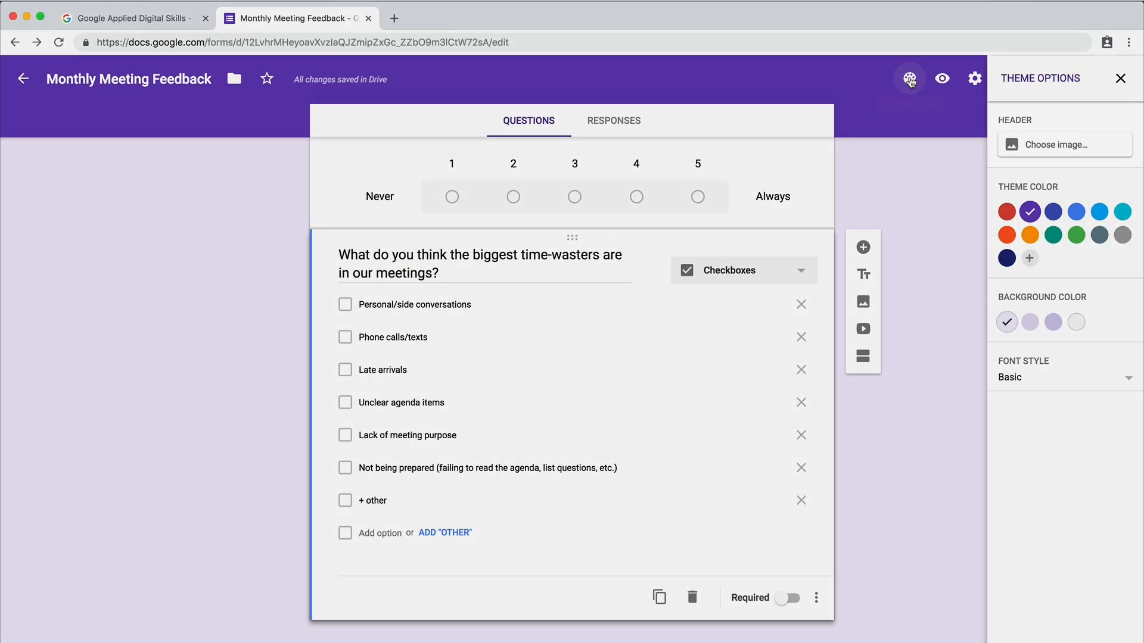
pyautogui.click(1058, 144)
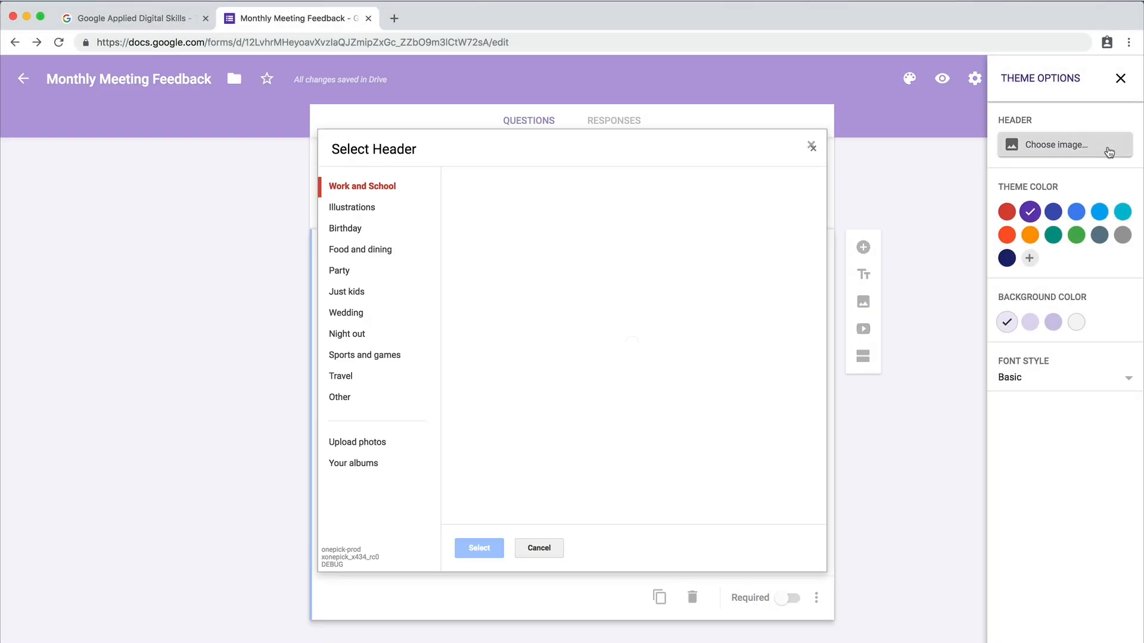
pyautogui.click(360, 249)
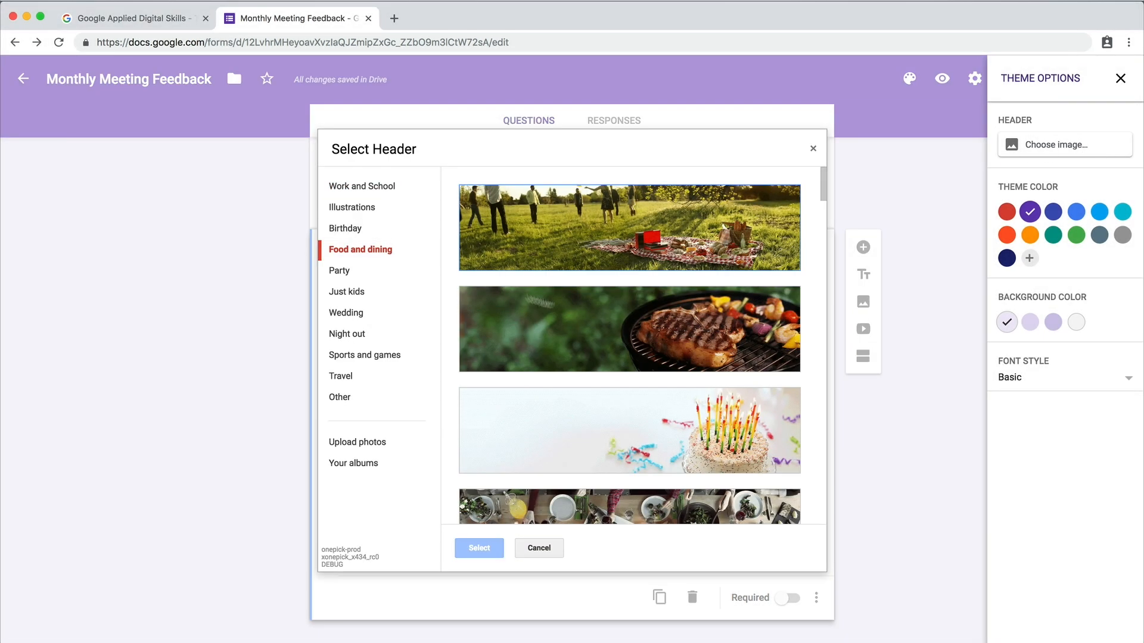
pyautogui.scroll(-3)
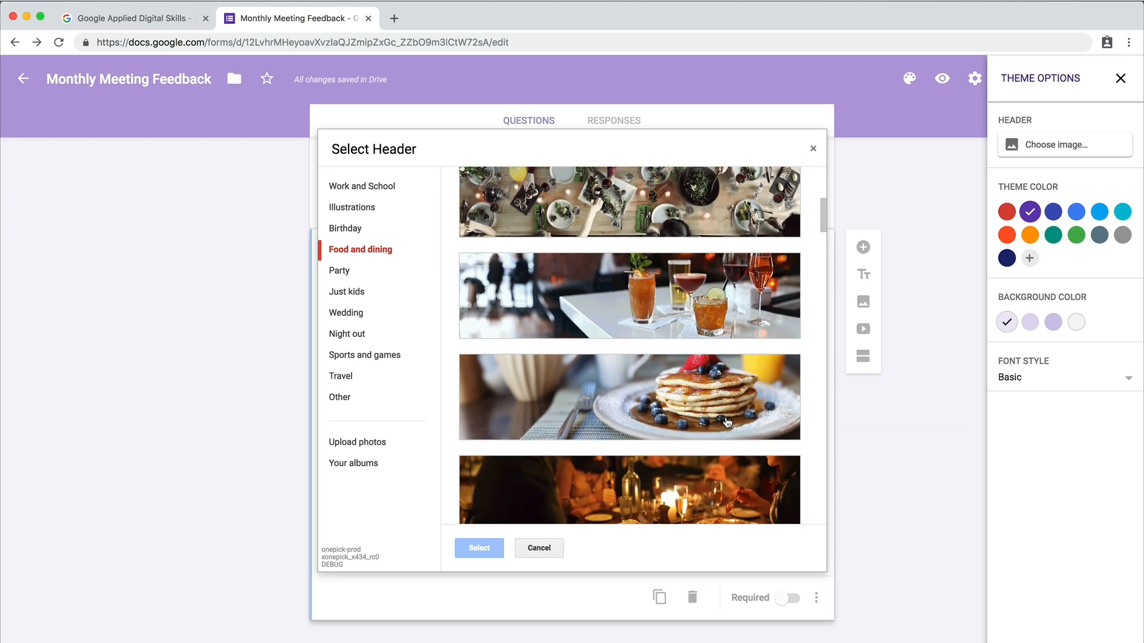
pyautogui.click(629, 396)
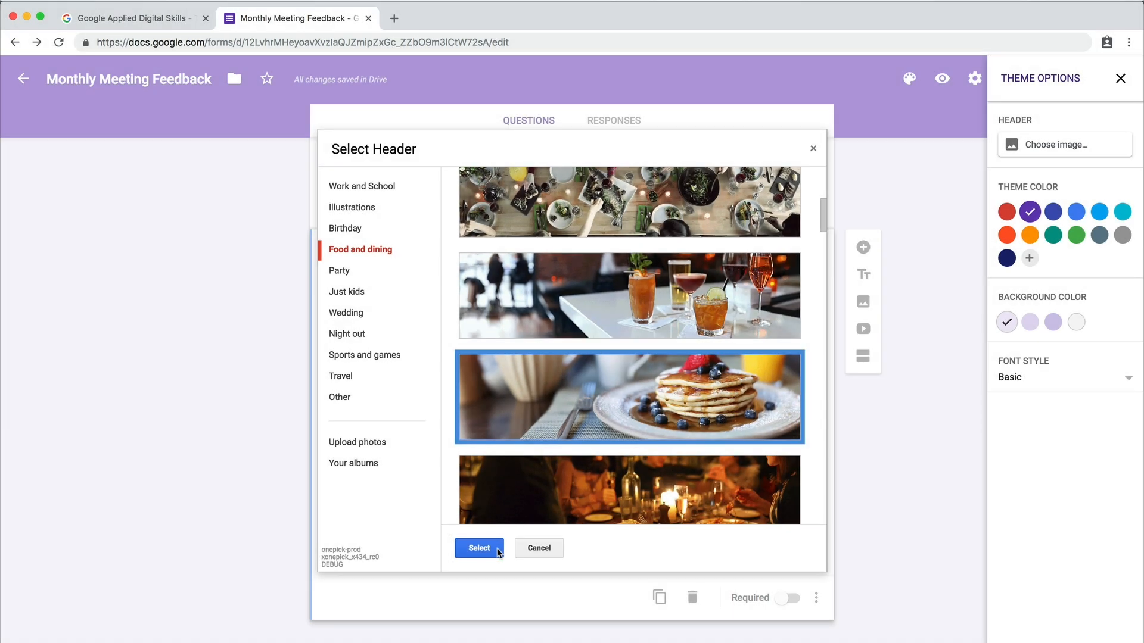
pyautogui.click(479, 548)
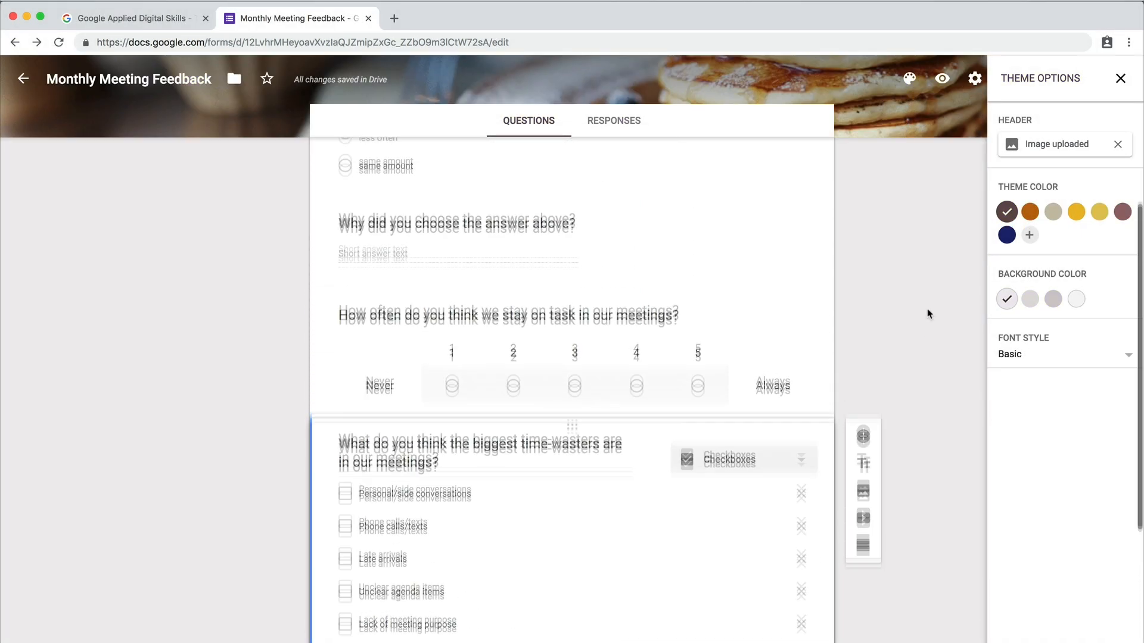
# - Apply a dark navy theme colour and darker background, keeping the Basic font
pyautogui.scroll(3)
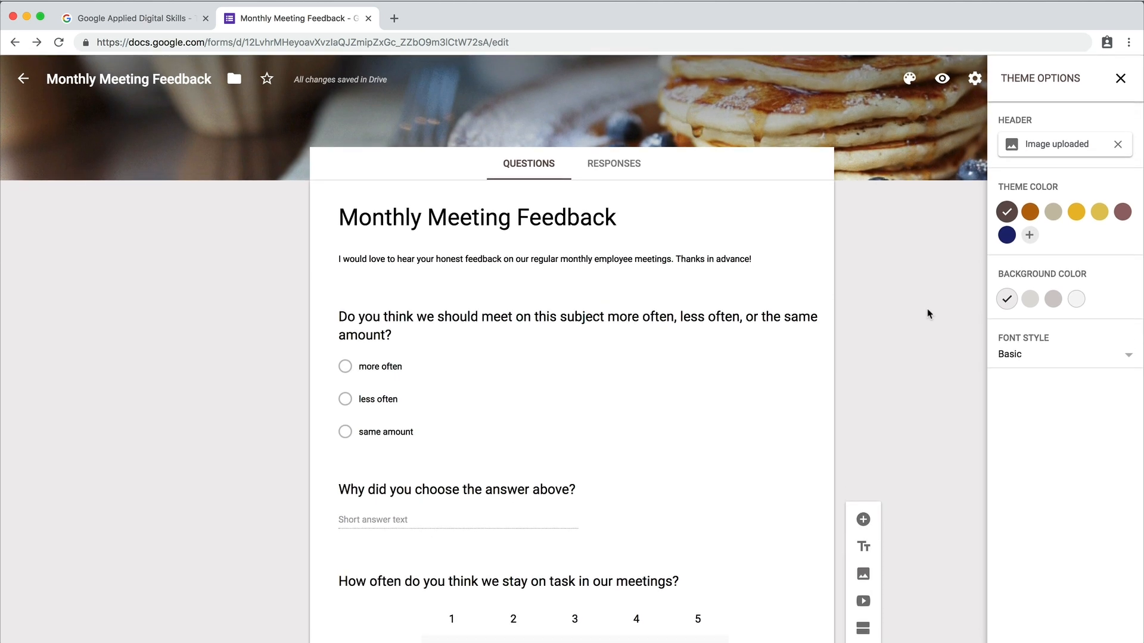
pyautogui.click(1007, 235)
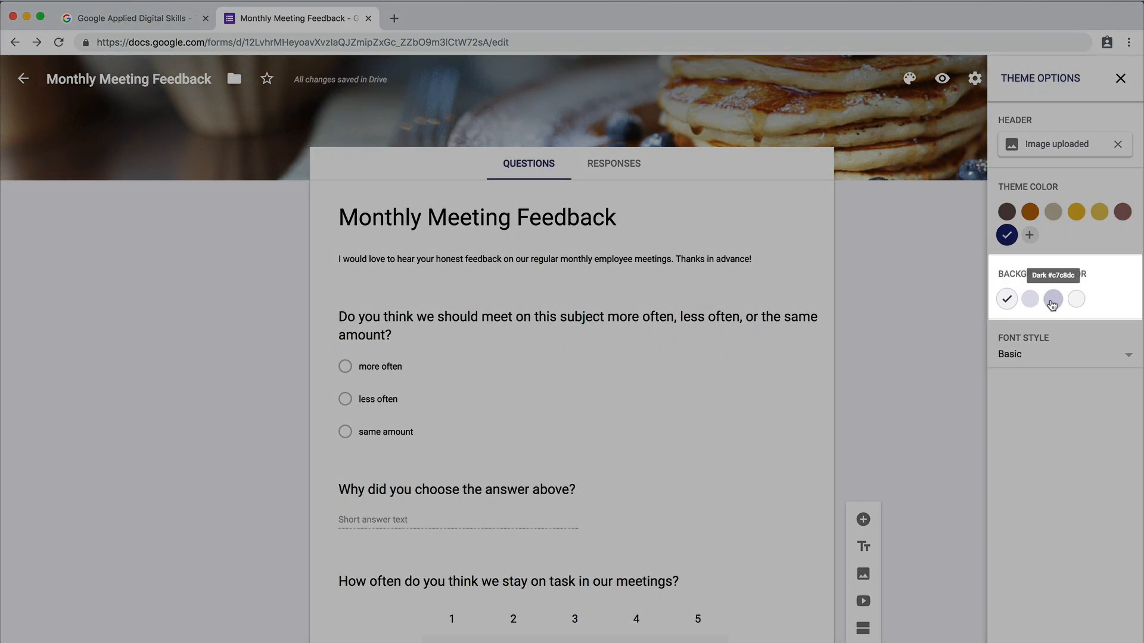
pyautogui.click(1053, 299)
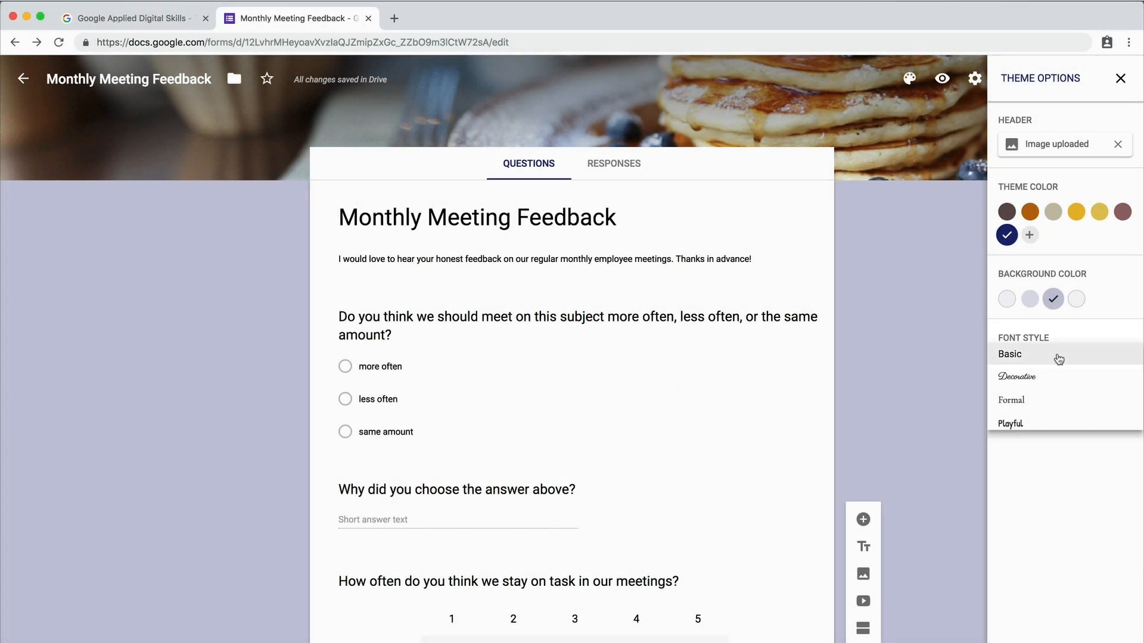
pyautogui.click(1011, 400)
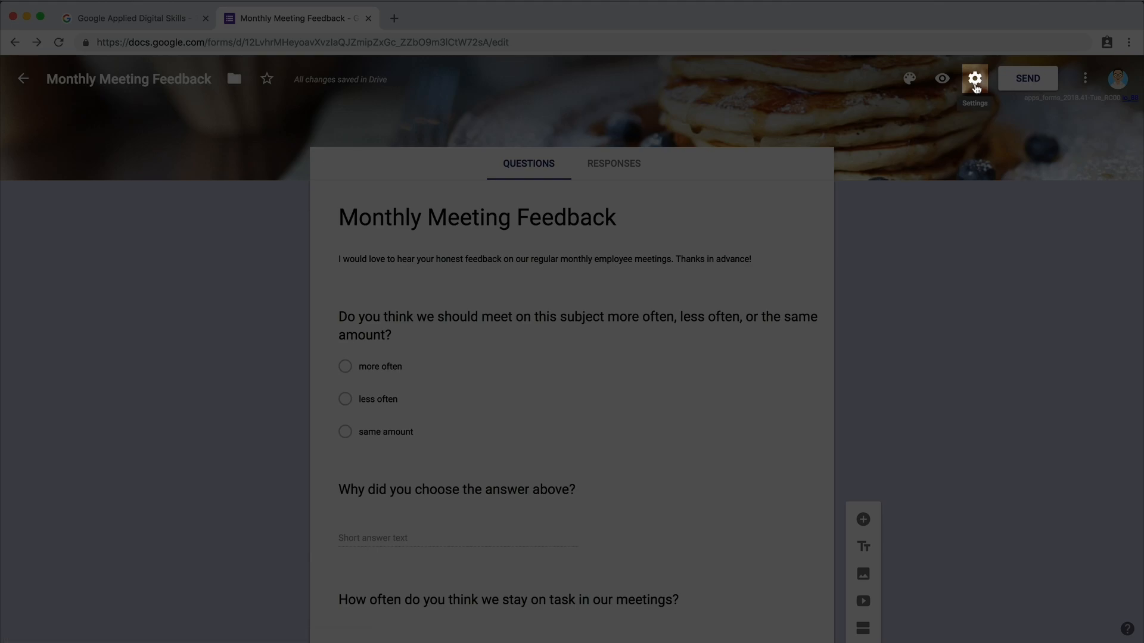
# - Enable 'Limit to 1 response' in the form settings, review quiz options, and save
pyautogui.click(975, 79)
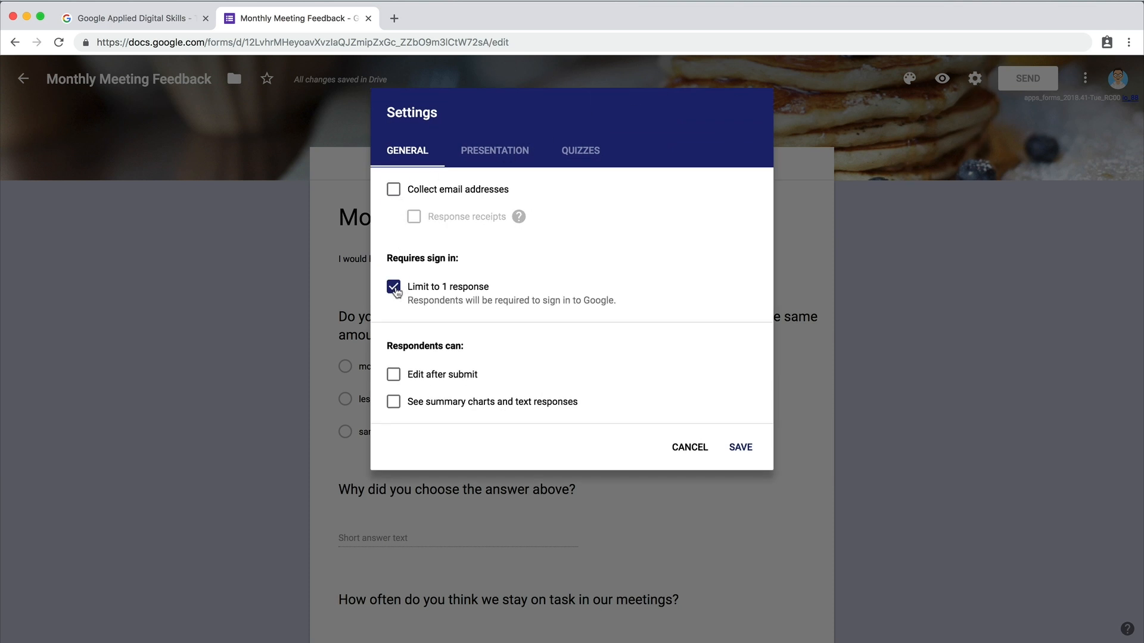
pyautogui.click(494, 150)
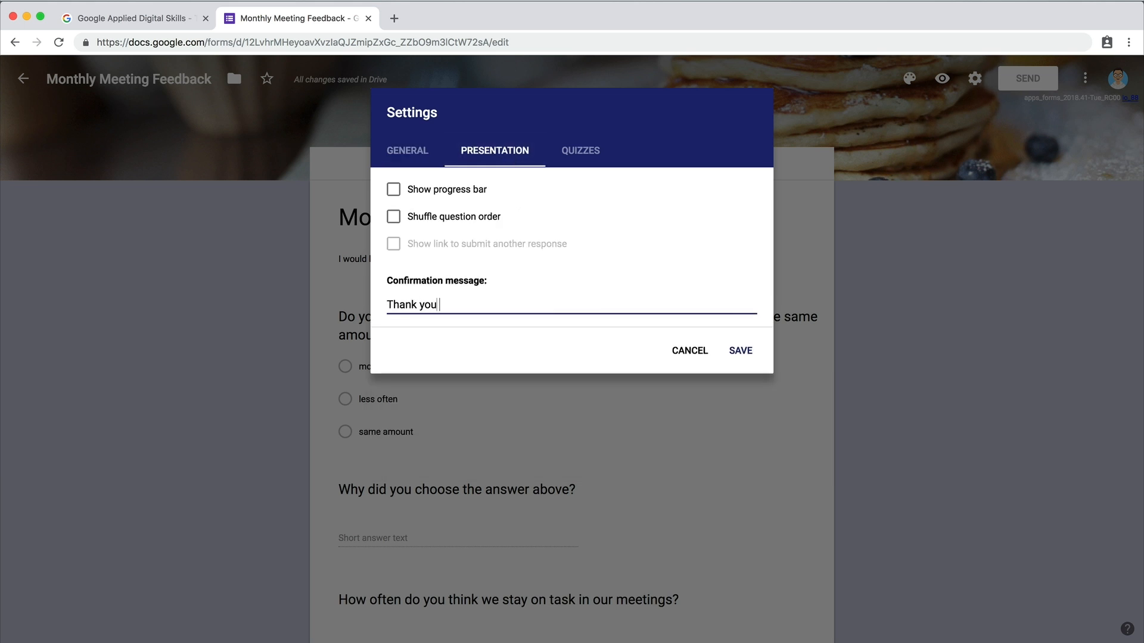
pyautogui.click(580, 151)
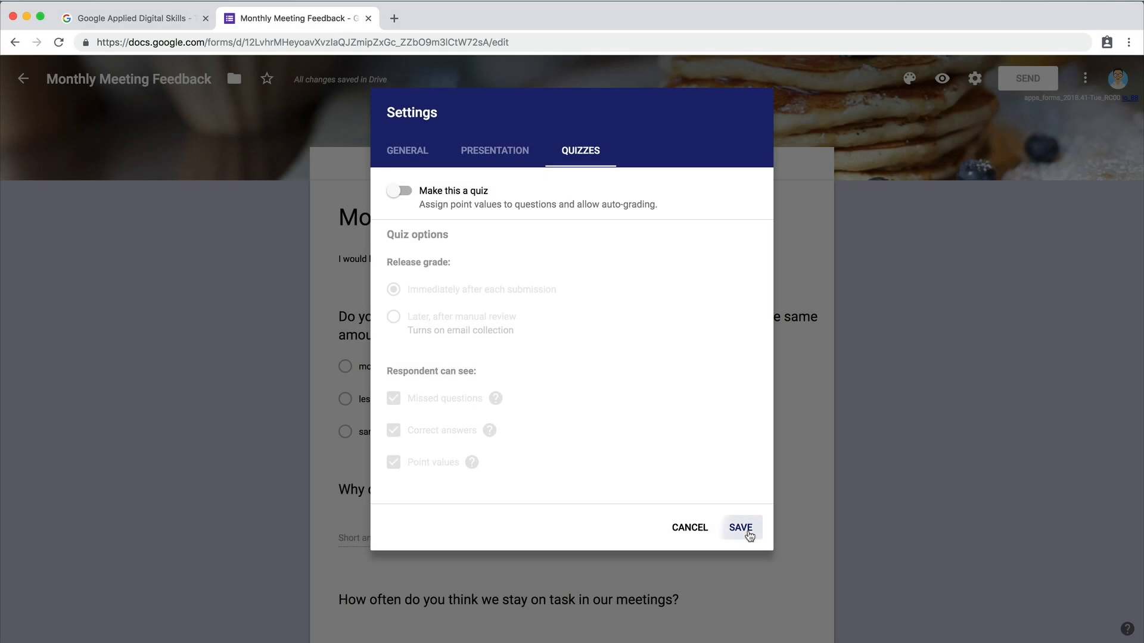
pyautogui.click(740, 527)
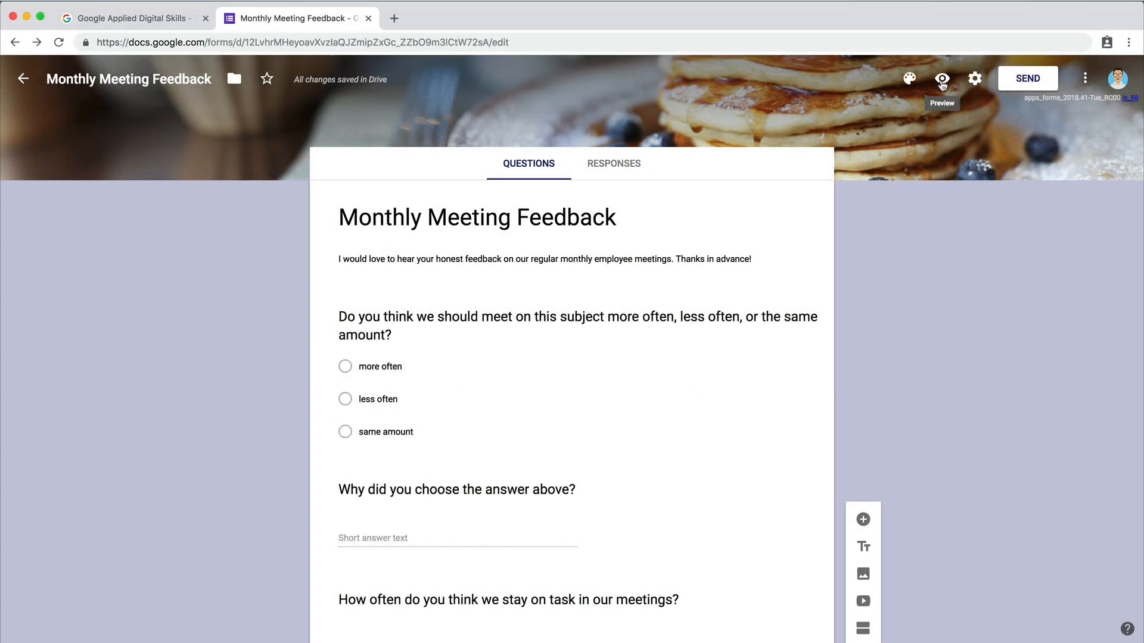
# - Preview the form, return to editing, and add a closing paragraph question about anything else to add
pyautogui.click(942, 78)
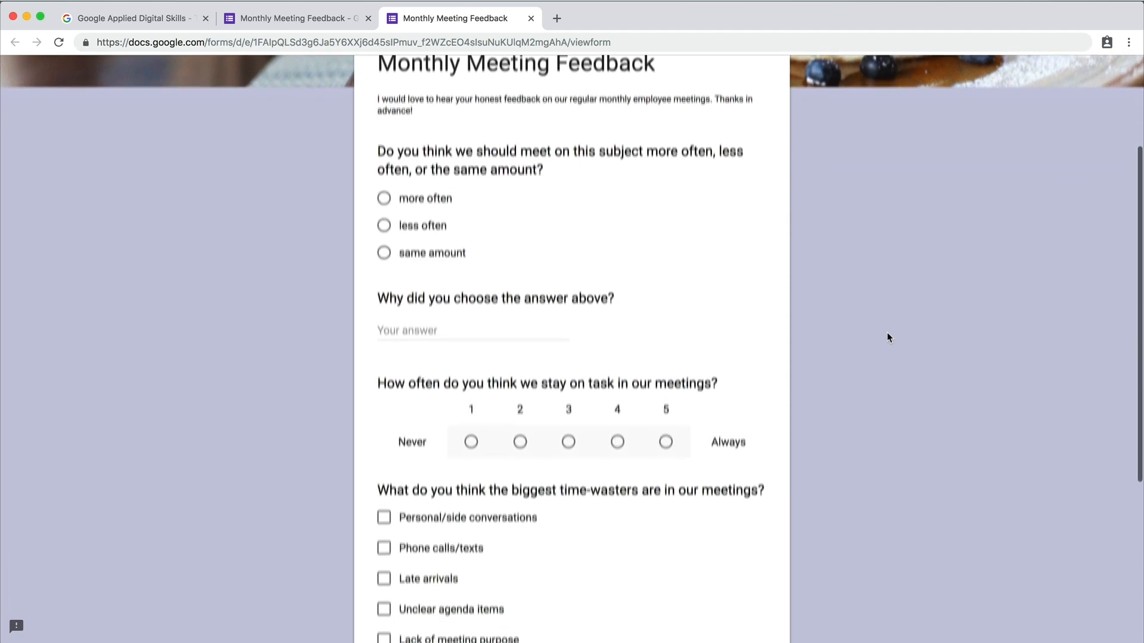
pyautogui.scroll(-3)
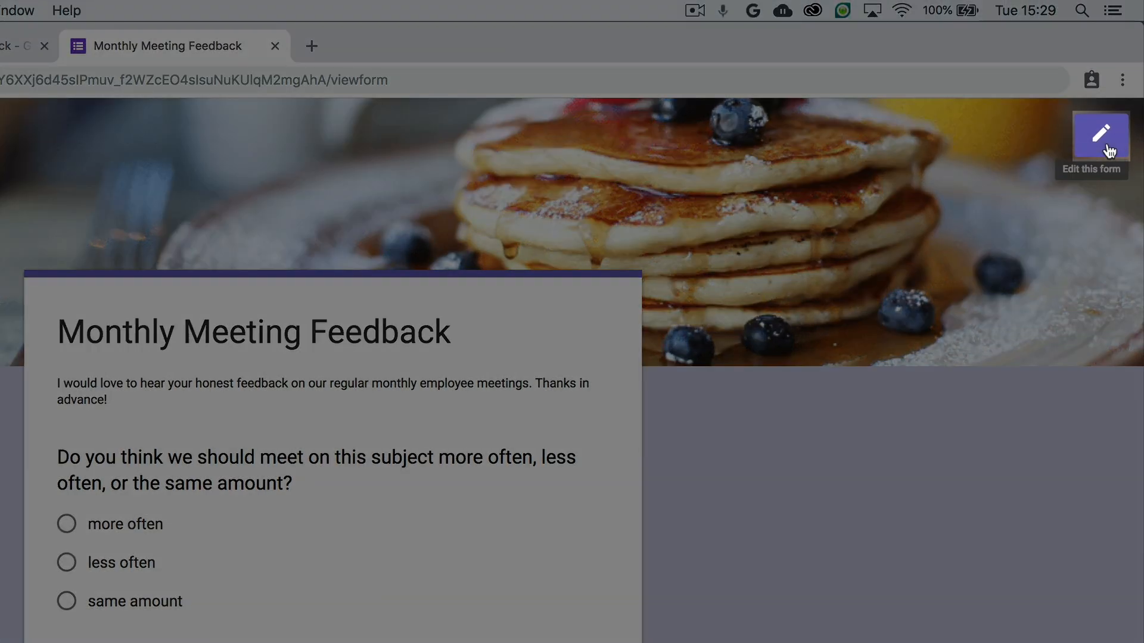
pyautogui.click(1101, 136)
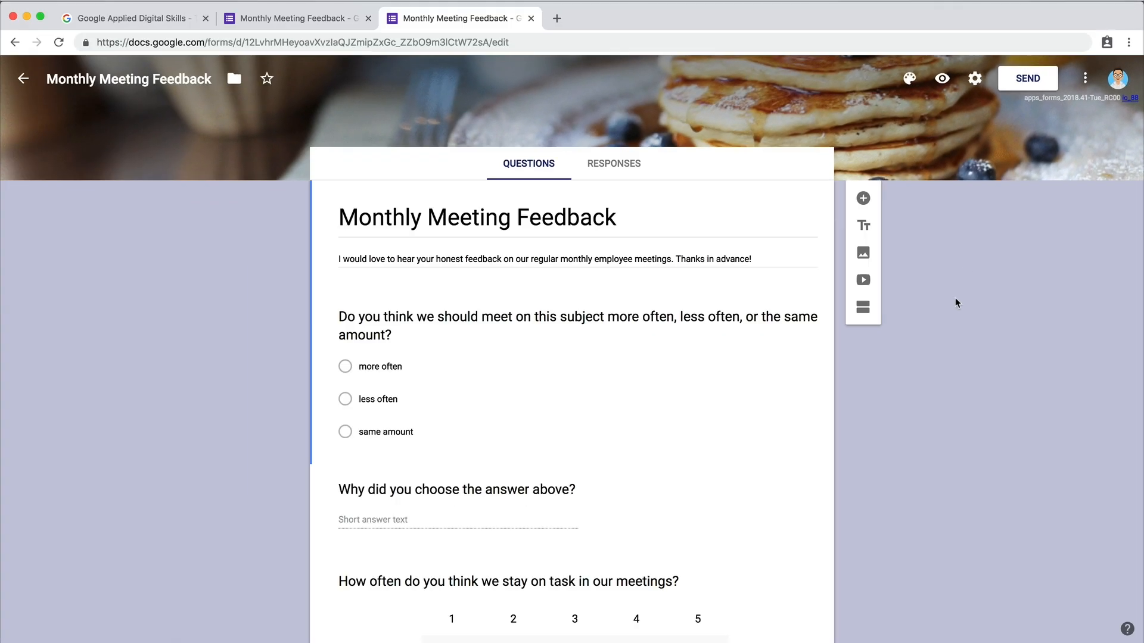
pyautogui.scroll(-3)
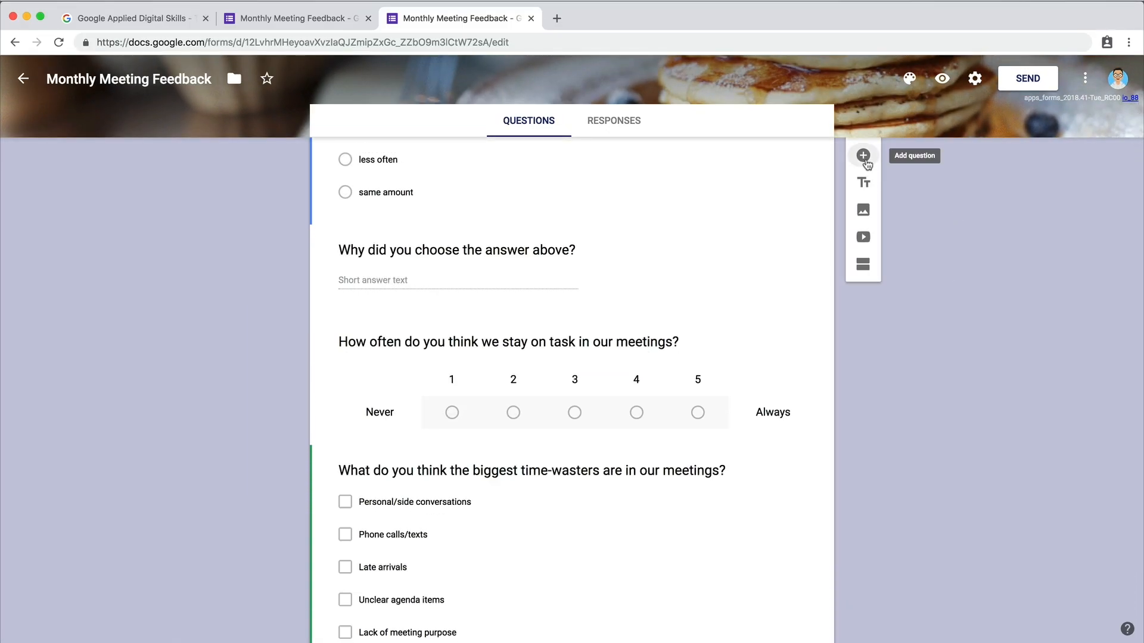
pyautogui.click(864, 155)
pyautogui.write("Is there anything else you'd like to add?")
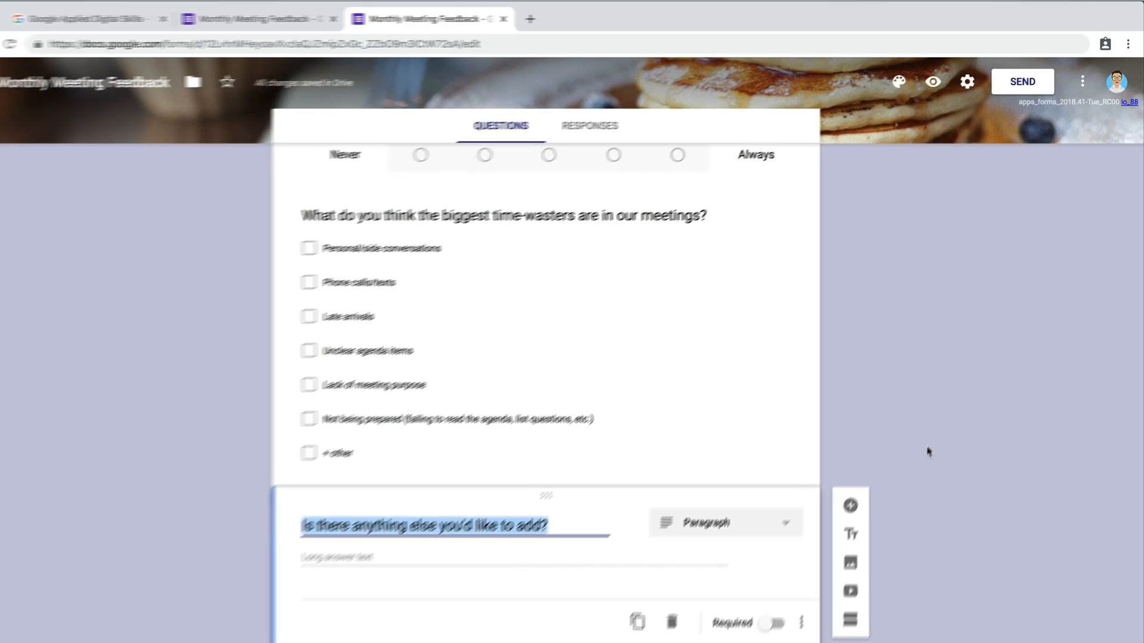
# - Email the form to three recipients with a 'Thank you for taking the time' message
pyautogui.click(1023, 81)
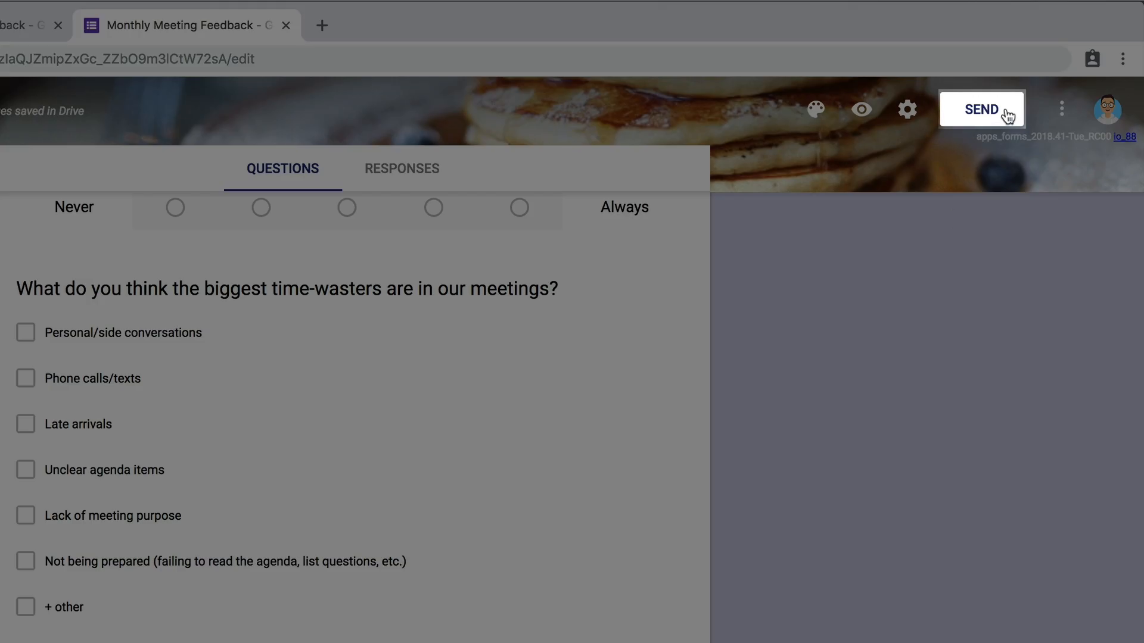
pyautogui.click(981, 110)
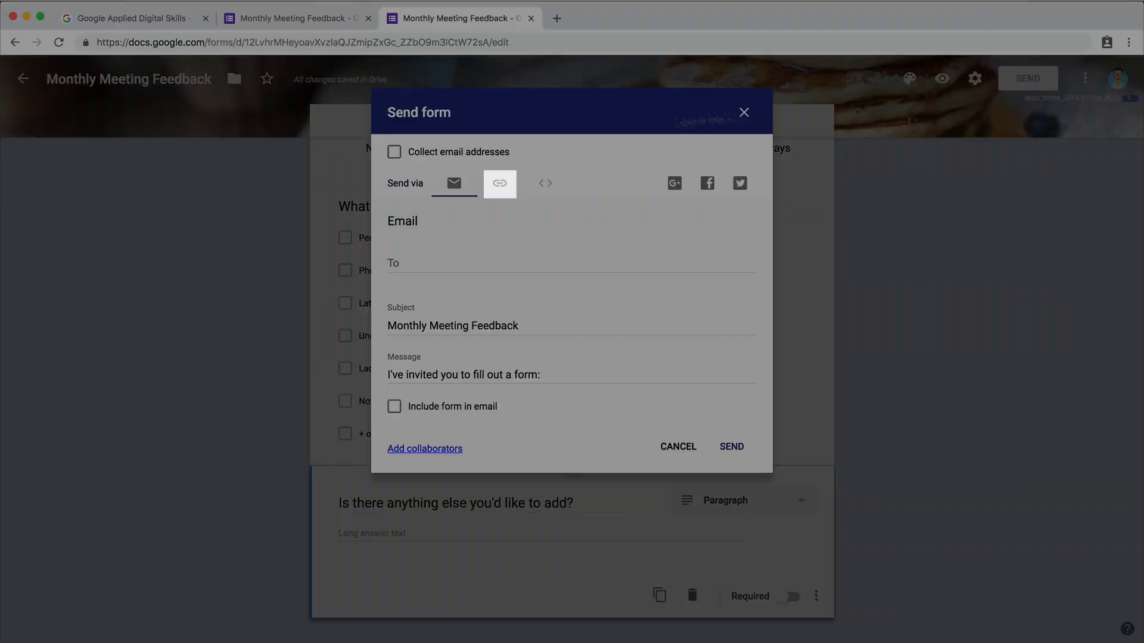
pyautogui.click(499, 183)
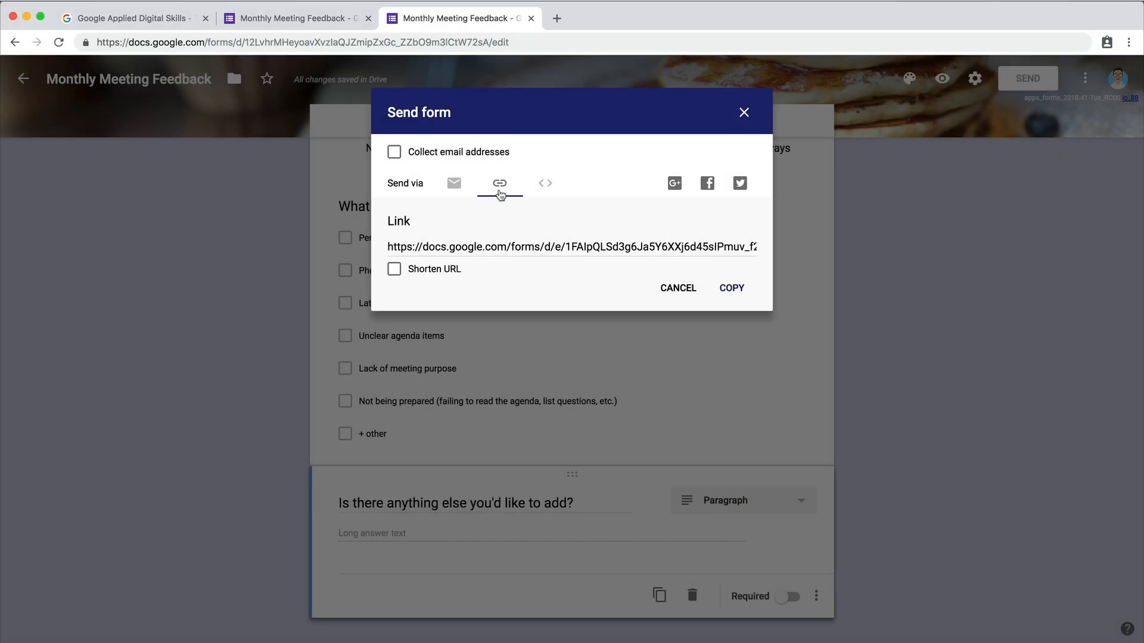
pyautogui.click(454, 183)
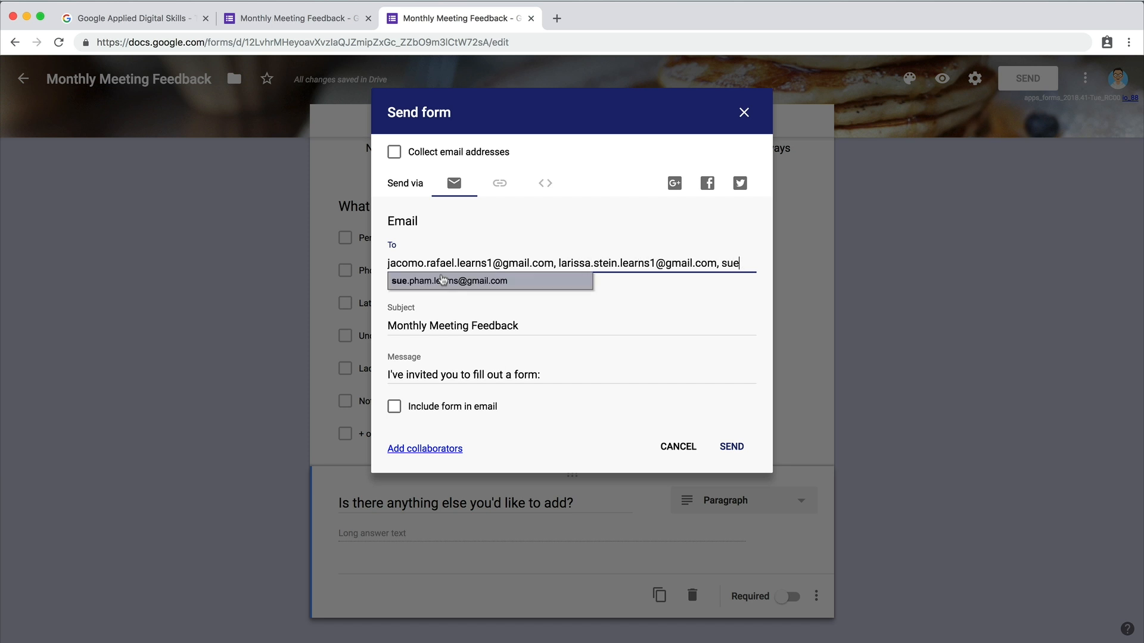
pyautogui.write('Thank you for taking the time to provide feedback on our meetings. This')
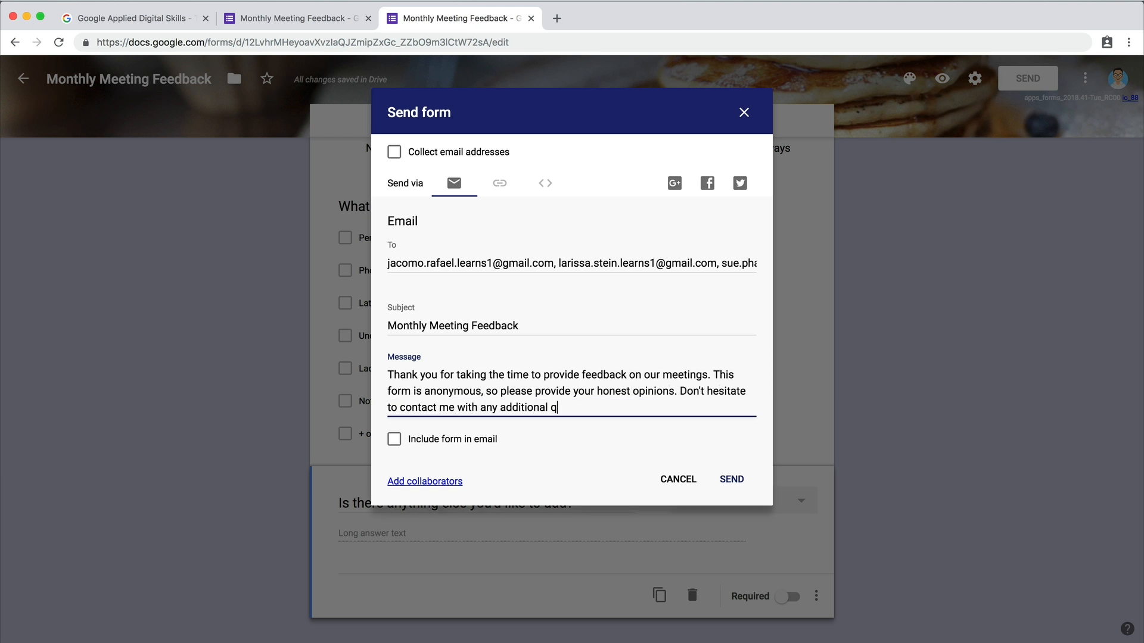
pyautogui.write('uestions or concerns.')
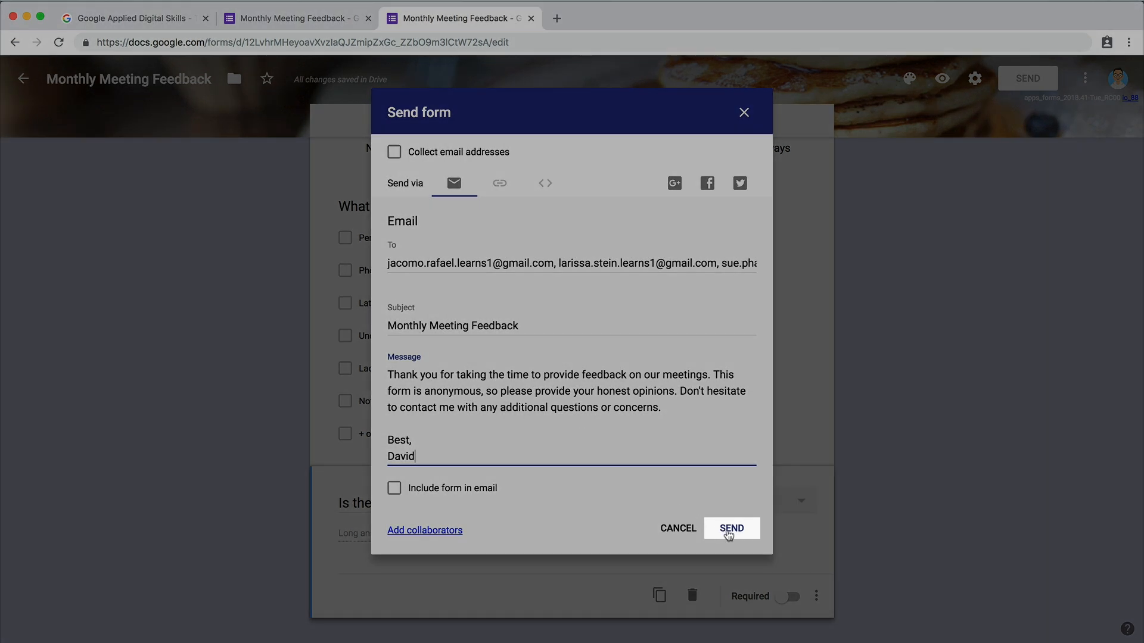
pyautogui.click(731, 529)
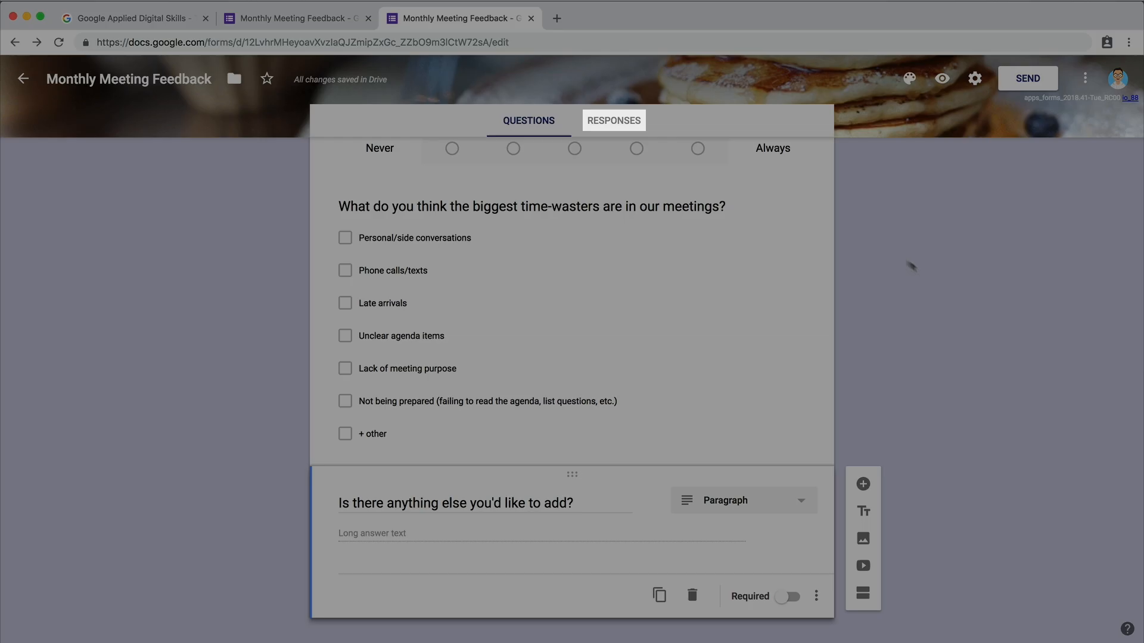
# - Review the four responses' summary charts, then view the answers in a linked Google Sheets spreadsheet
pyautogui.click(613, 120)
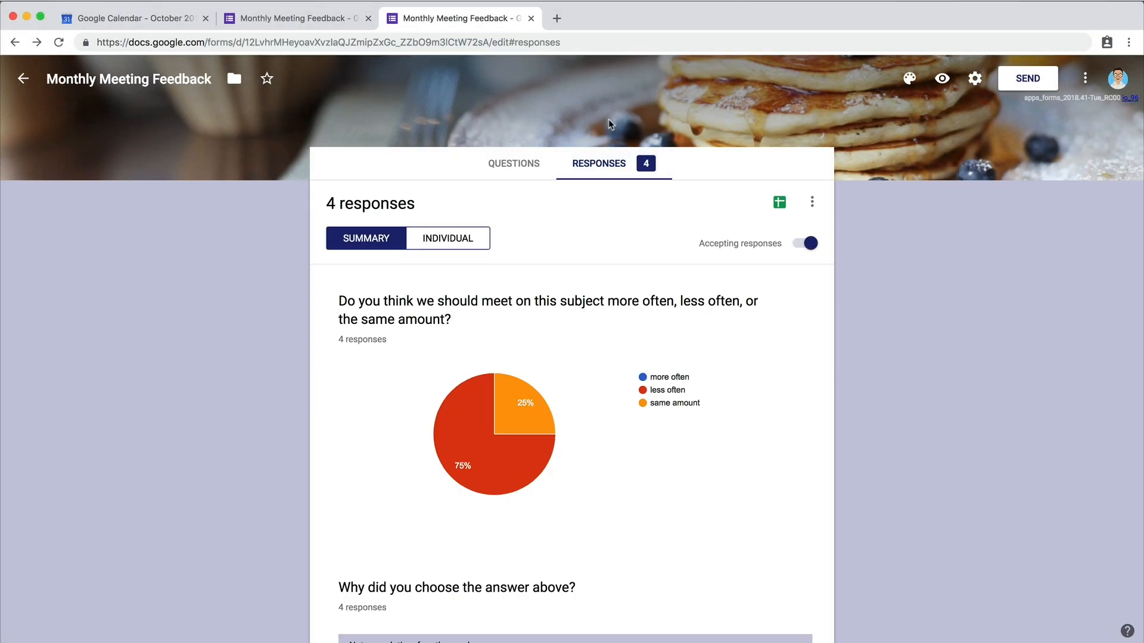
pyautogui.click(812, 201)
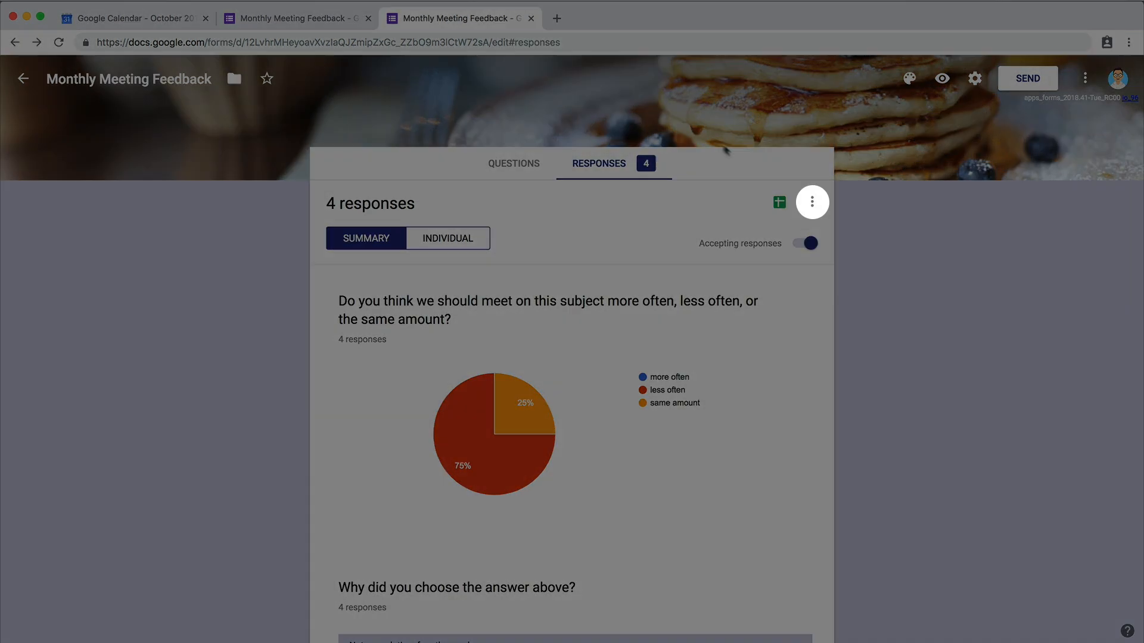
pyautogui.click(811, 202)
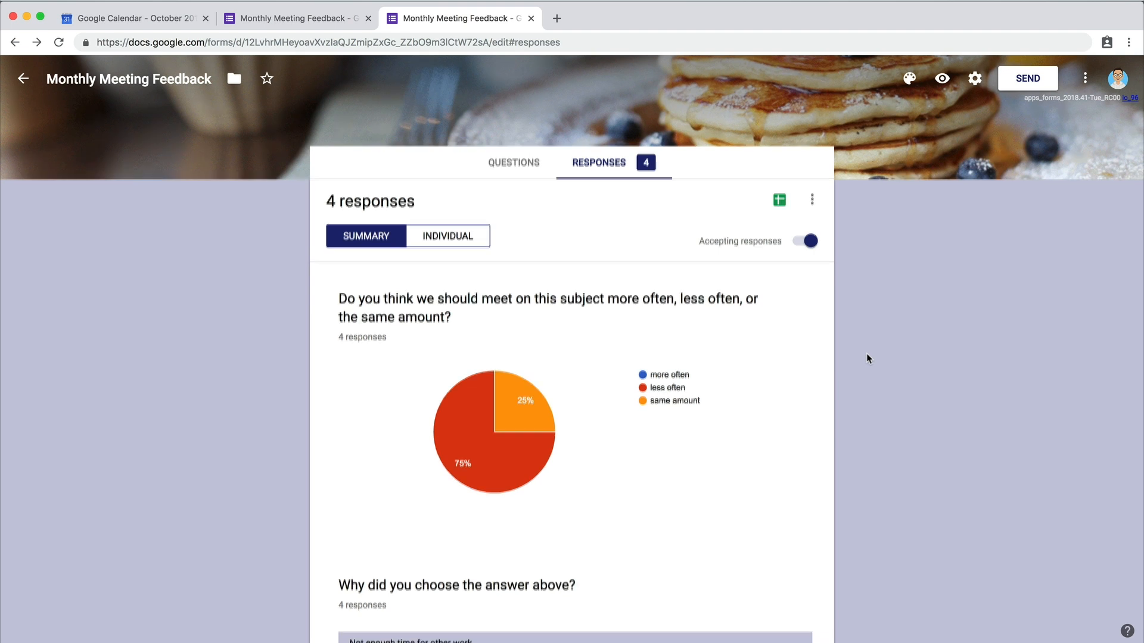
pyautogui.scroll(-3)
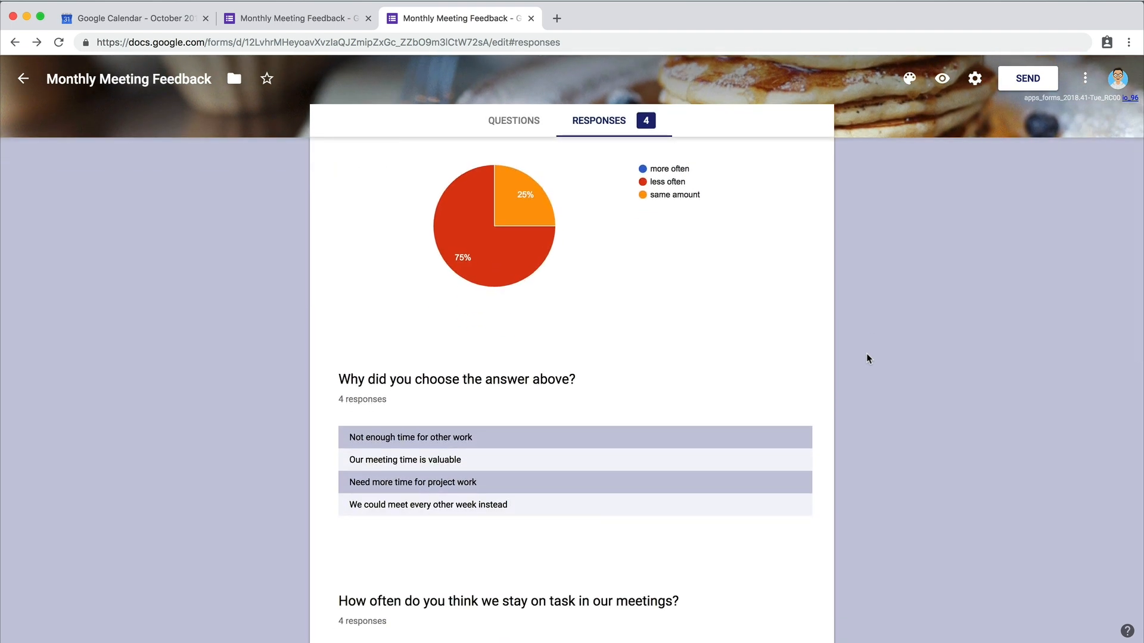
pyautogui.scroll(-3)
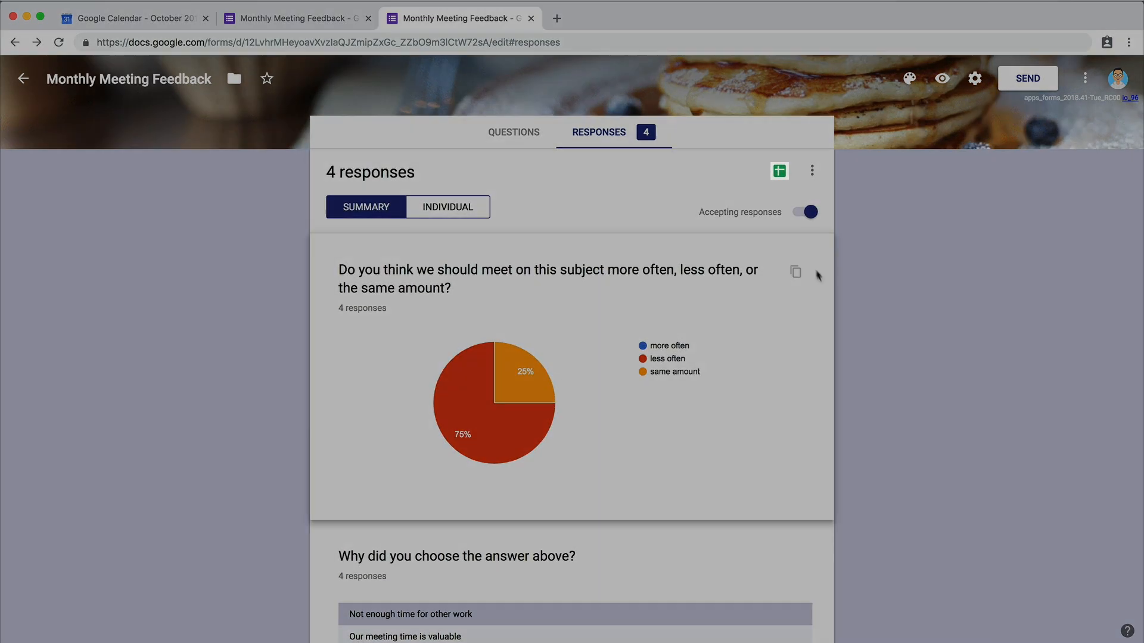
pyautogui.moveTo(778, 172)
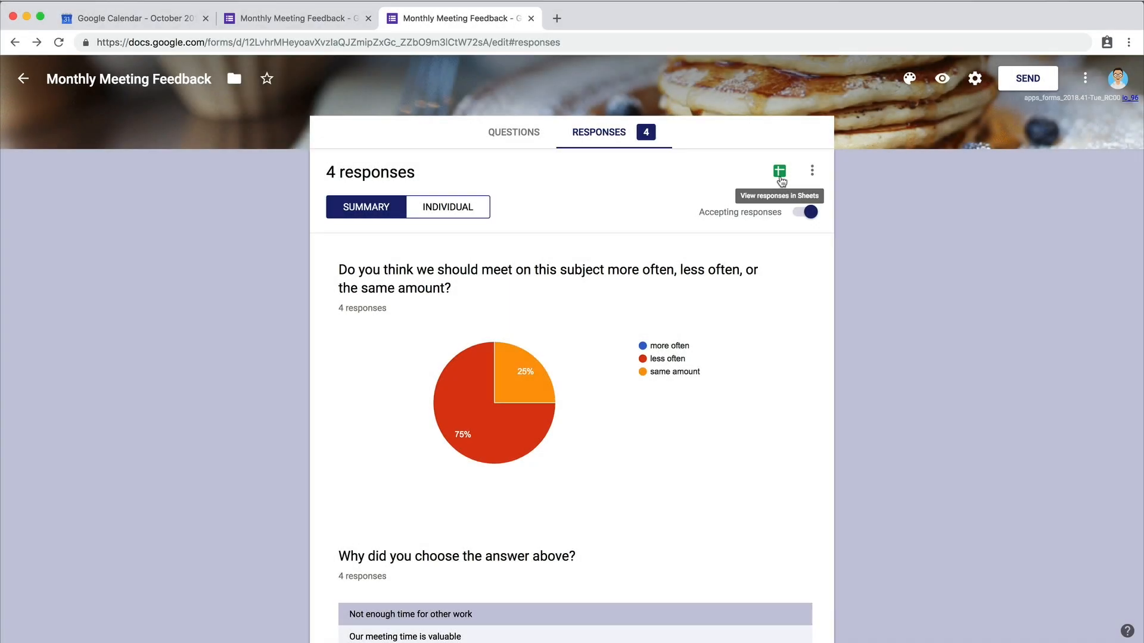
pyautogui.click(778, 172)
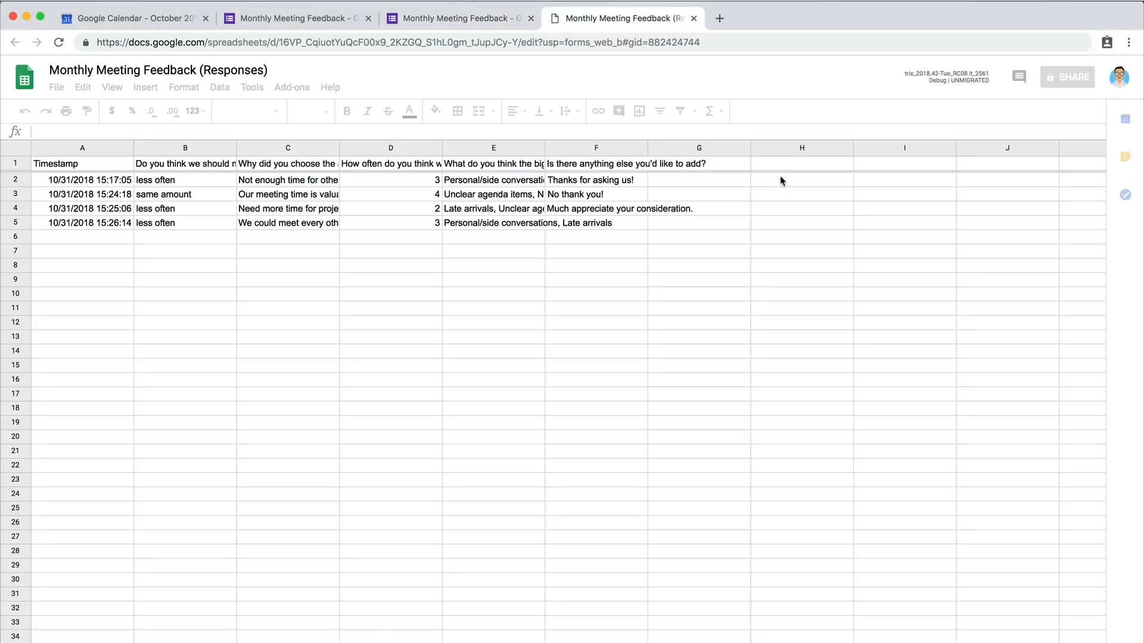